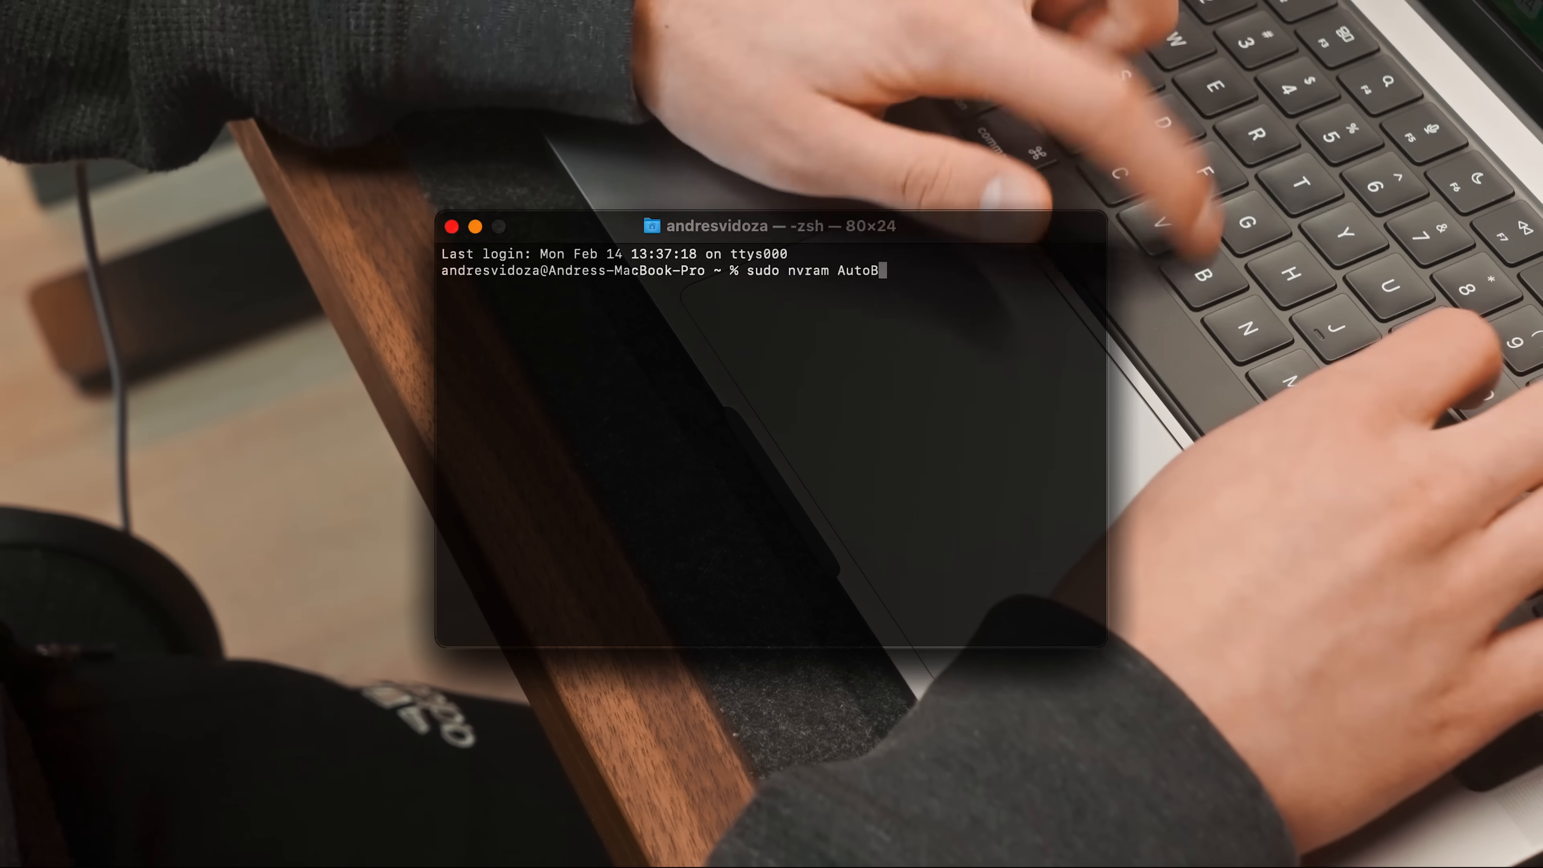
# Run the sudo nvram AutoBoot= command in Terminal to change the firmware setting.
pyautogui.write('oot=')
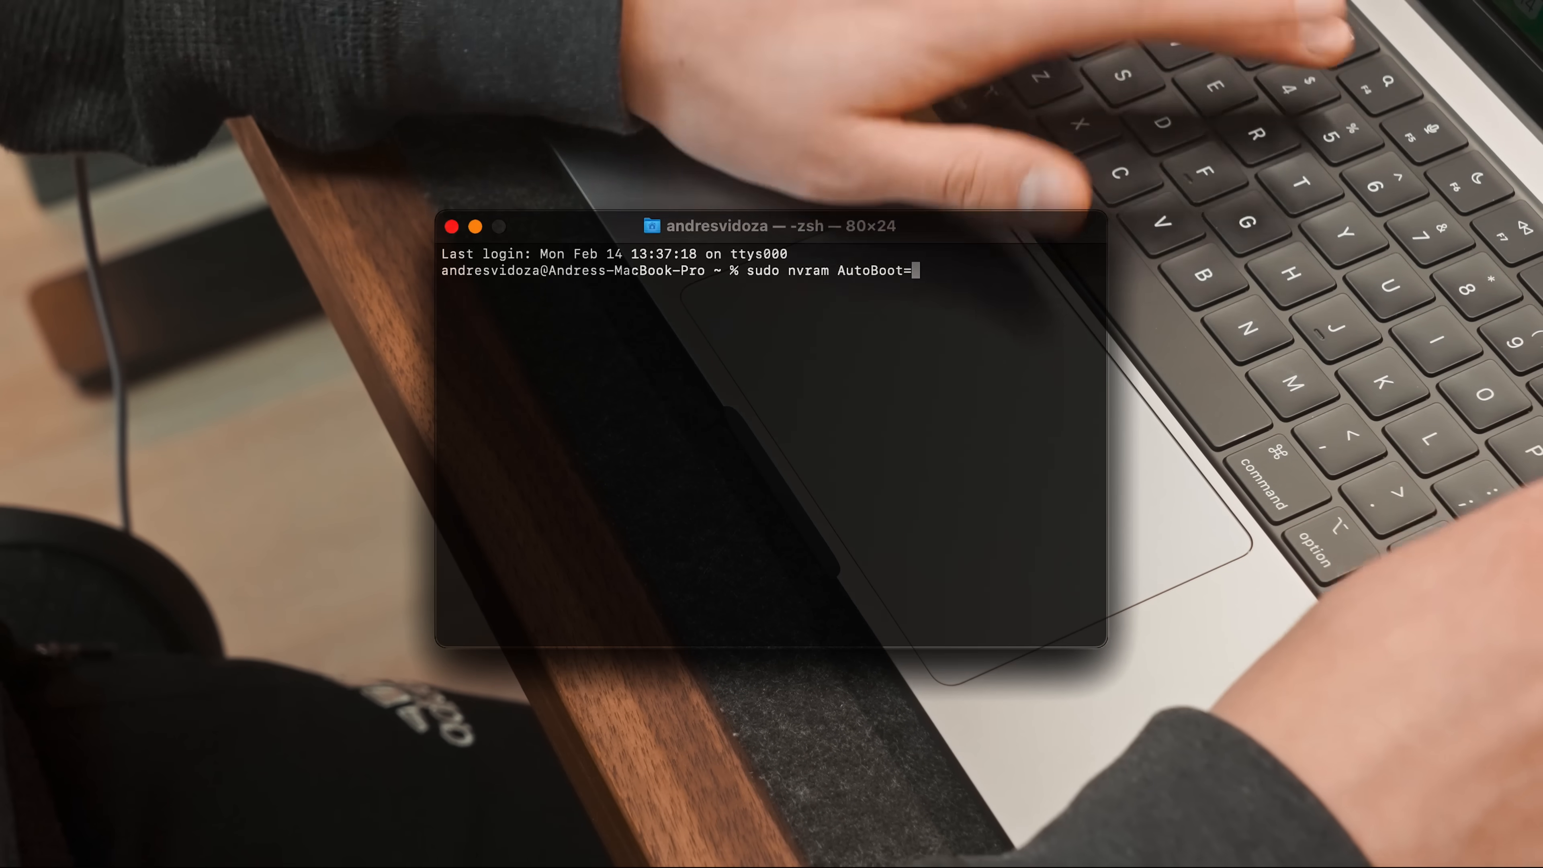
pyautogui.press('Return')
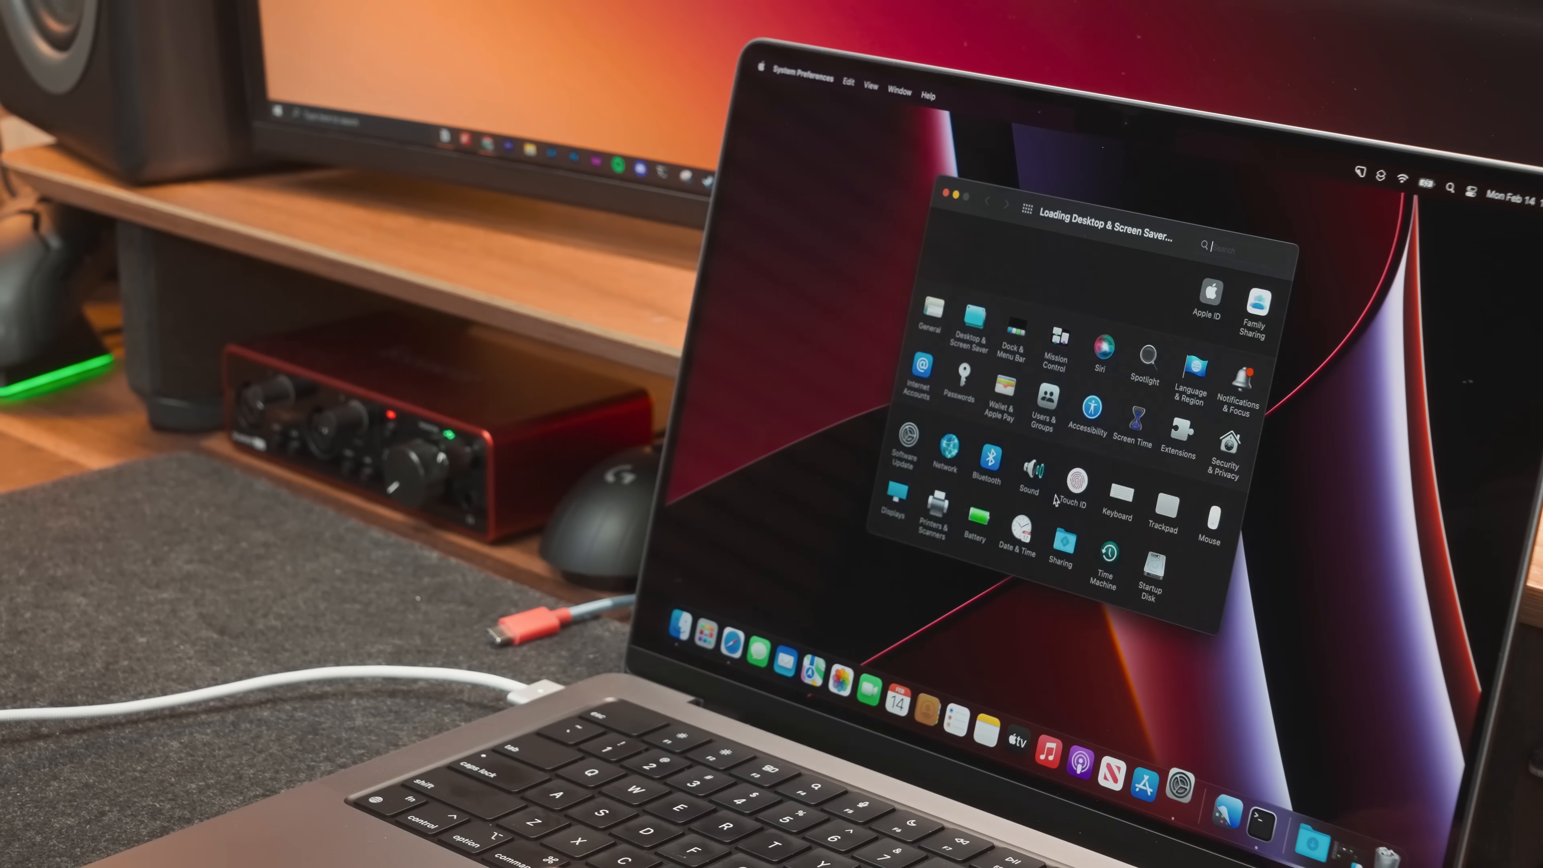
# Choose a desktop wallpaper in Desktop & Screen Saver.
pyautogui.click(969, 325)
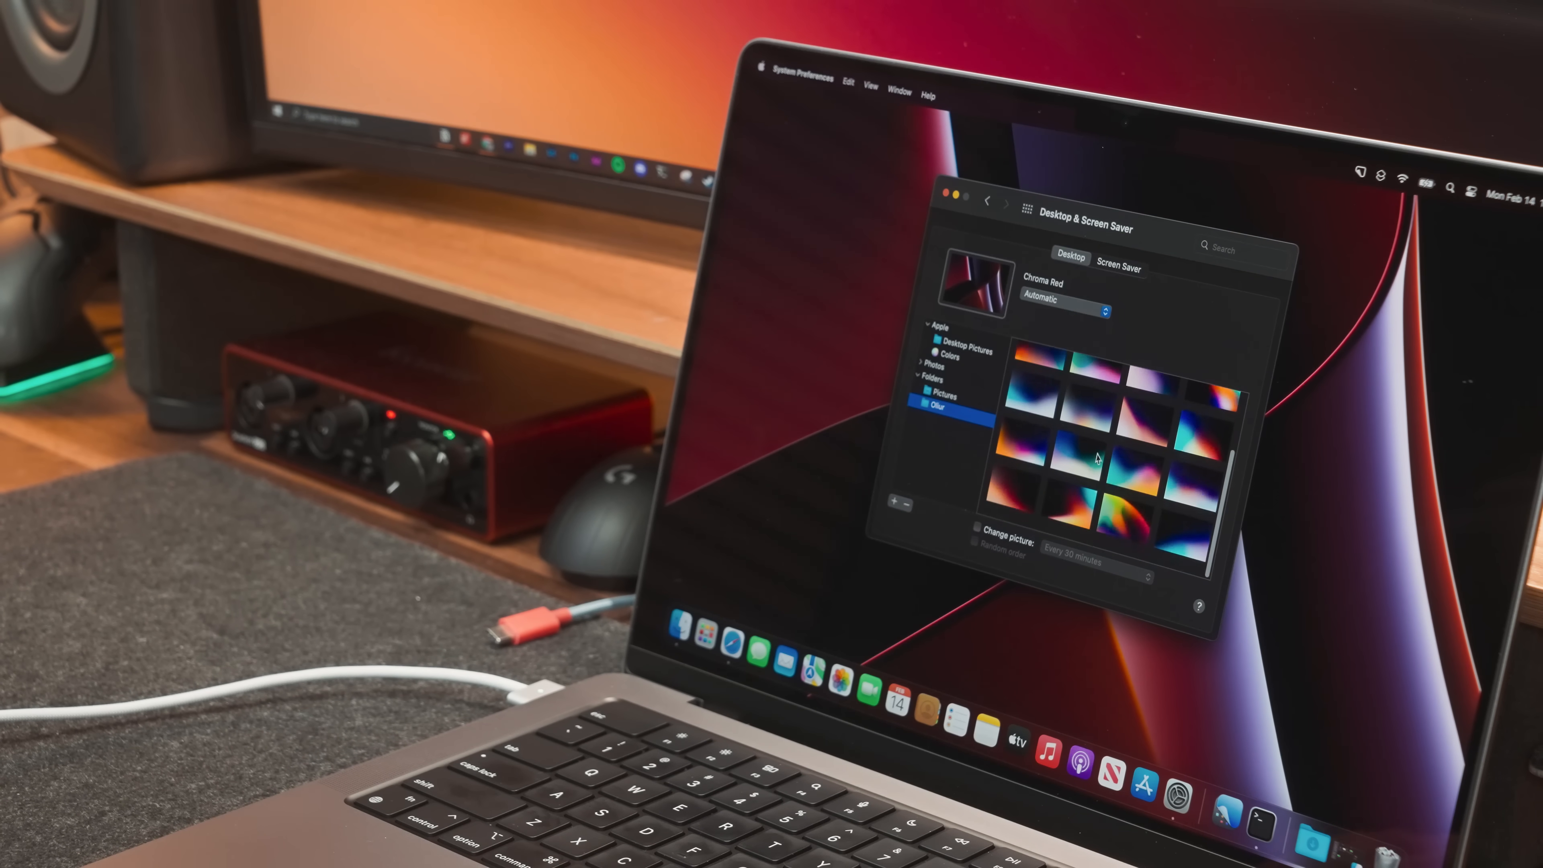
pyautogui.click(1013, 506)
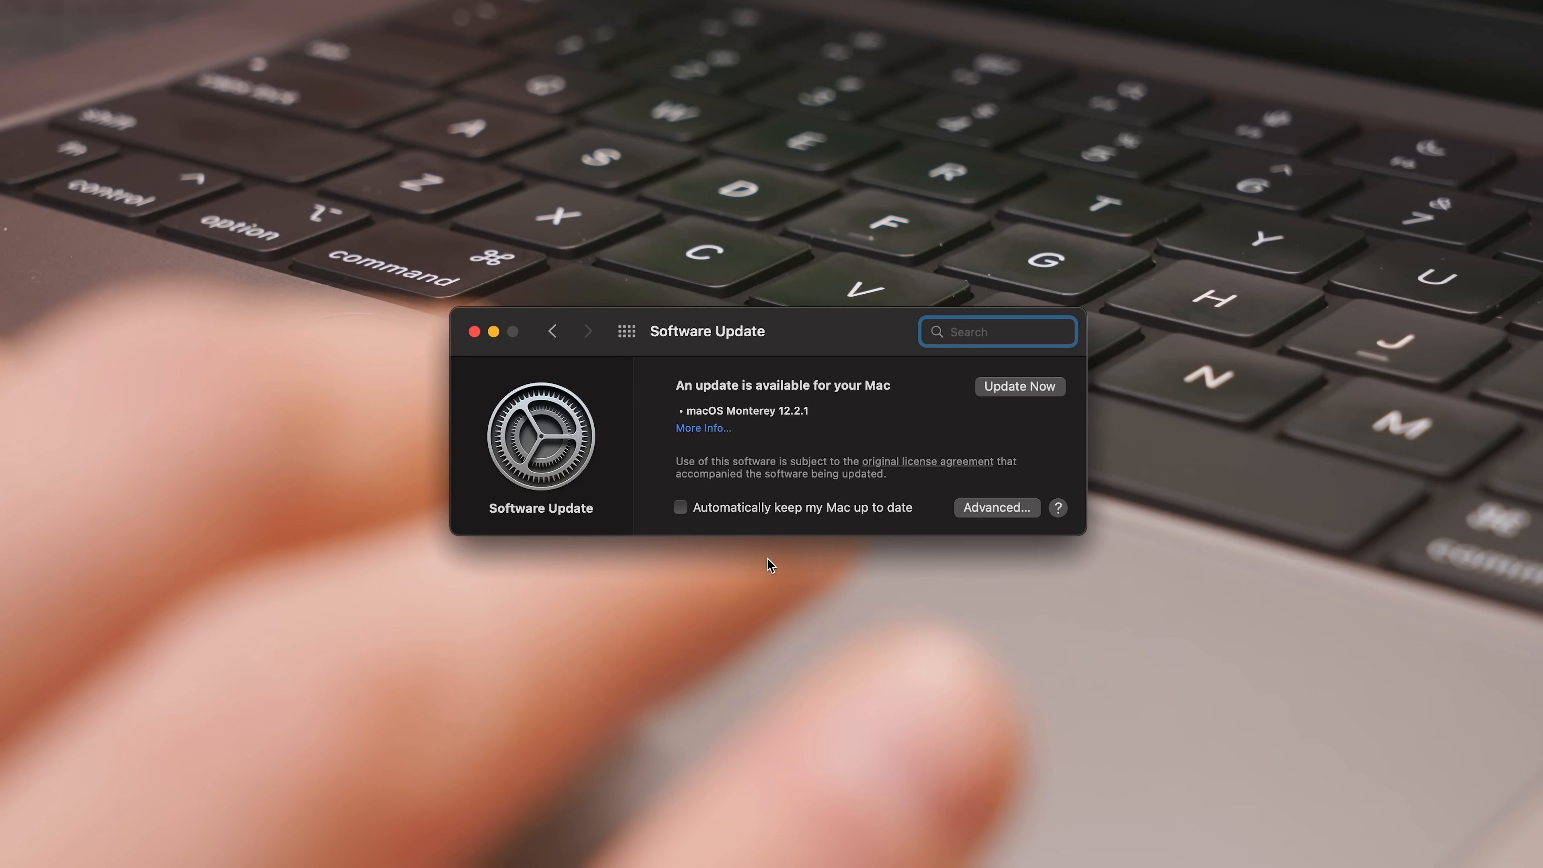
pyautogui.moveTo(608, 459)
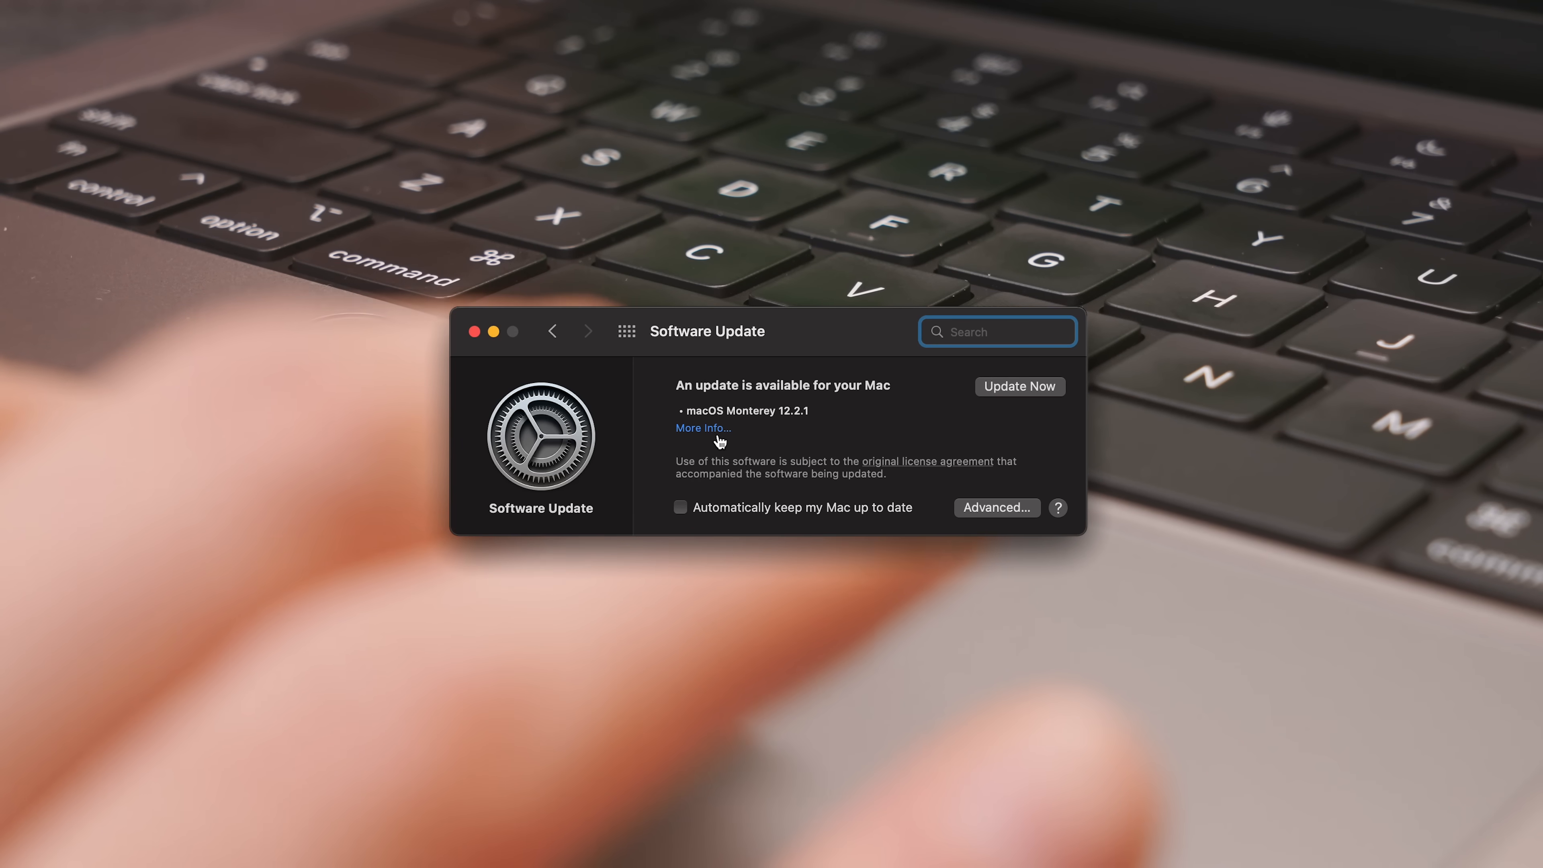
# Review the macOS Monterey 12.2.1 update details and its security notes on Apple's support site.
pyautogui.click(701, 428)
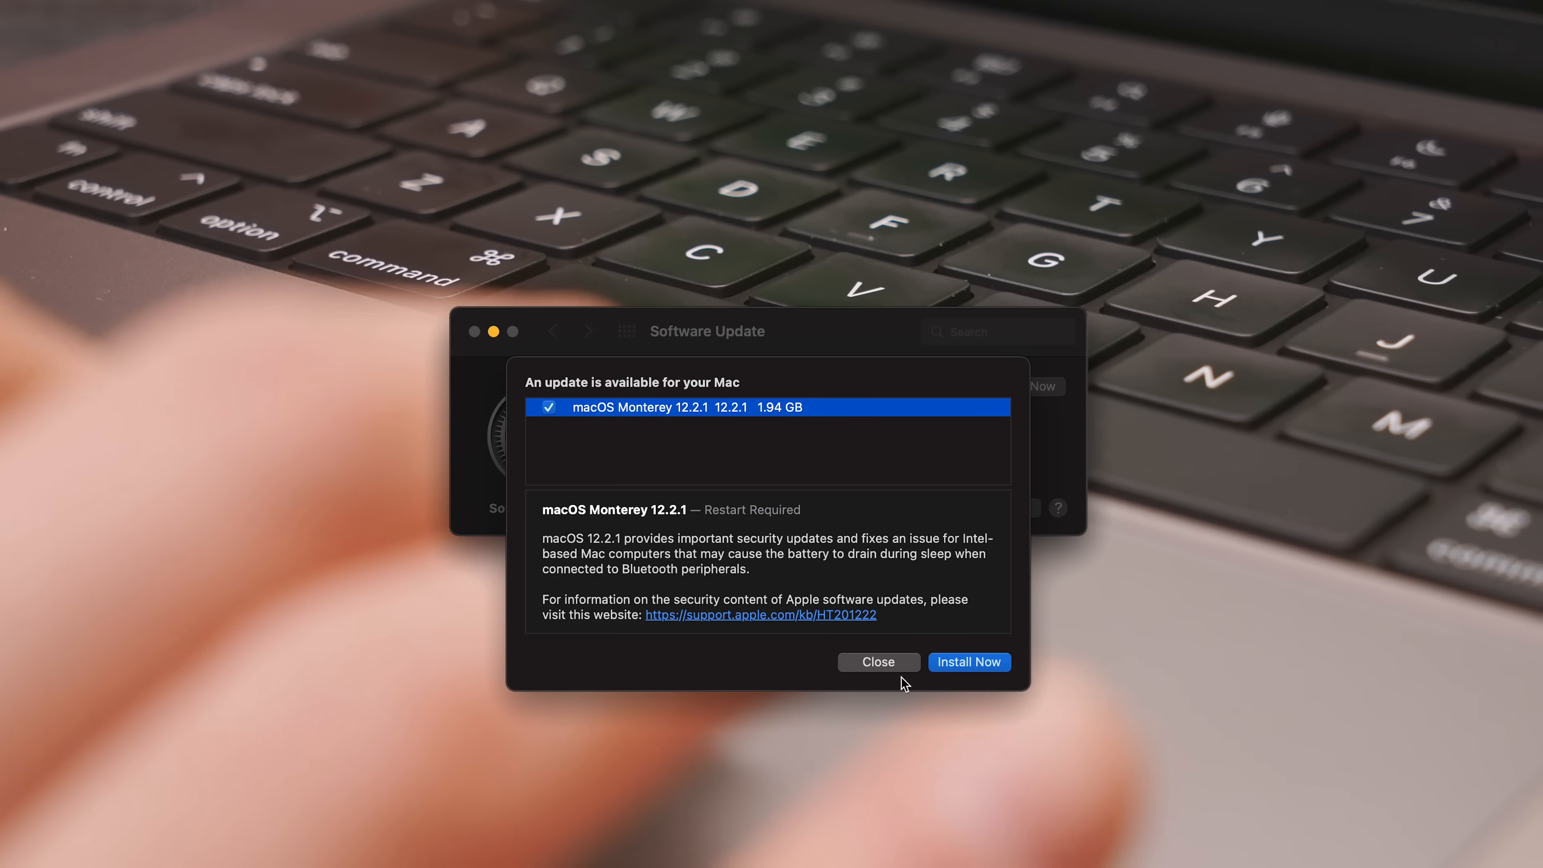
pyautogui.click(759, 614)
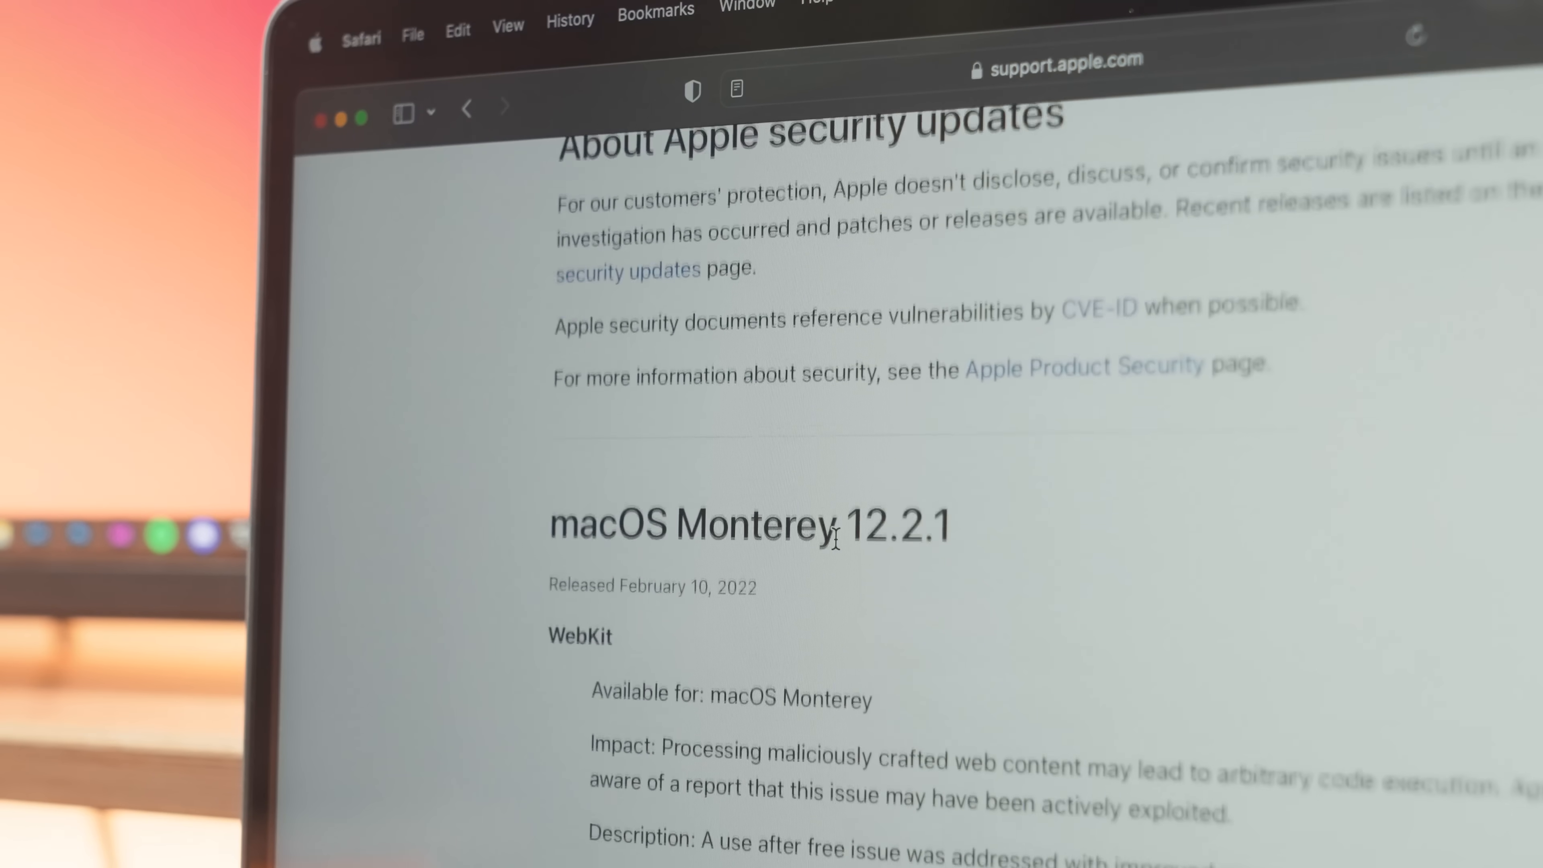
pyautogui.scroll(3)
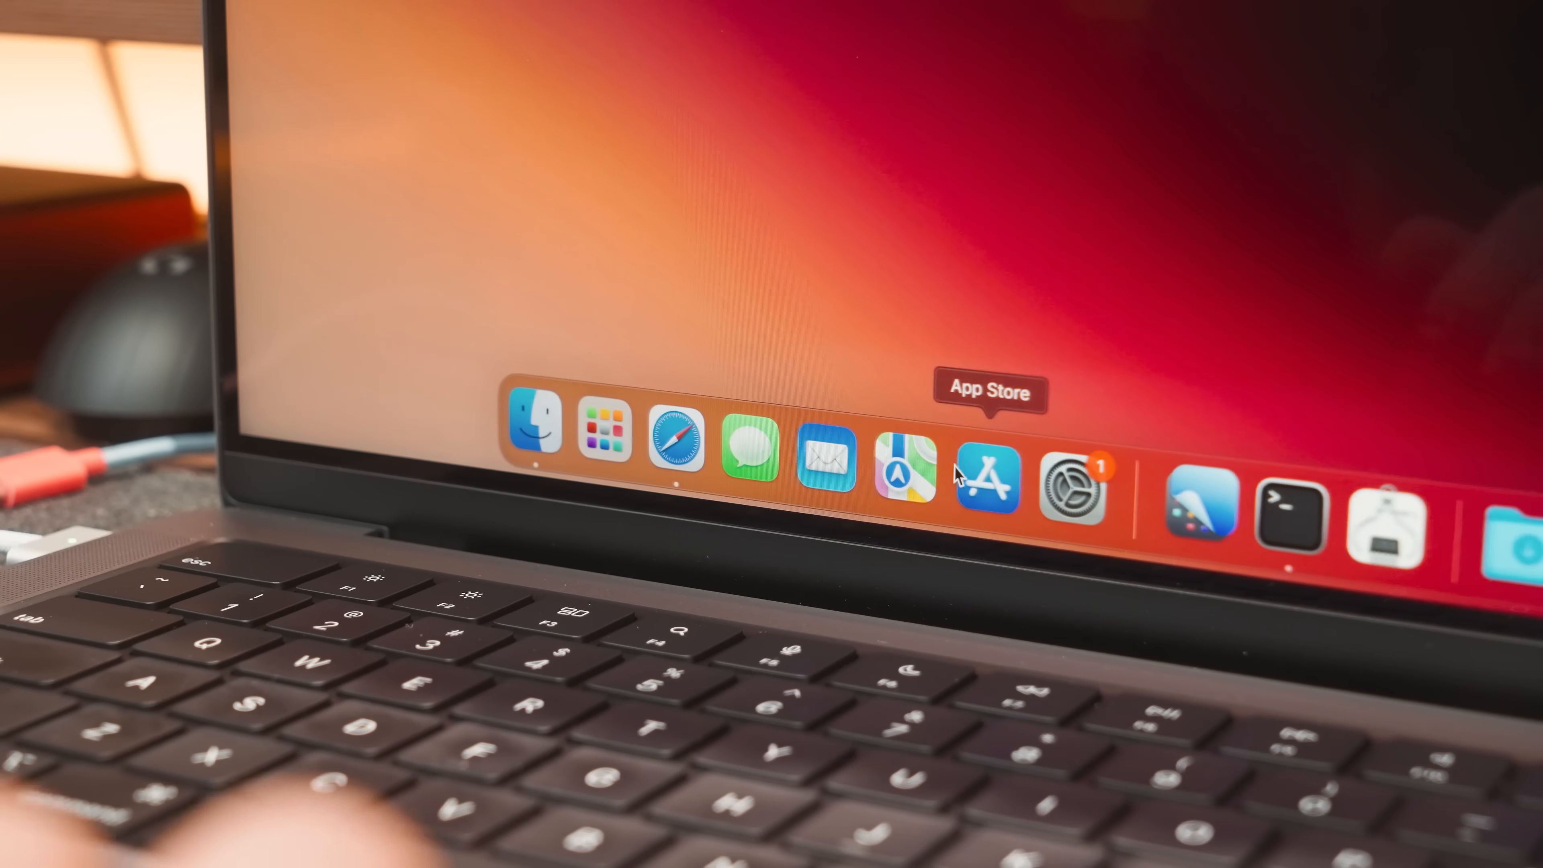
pyautogui.moveTo(945, 473)
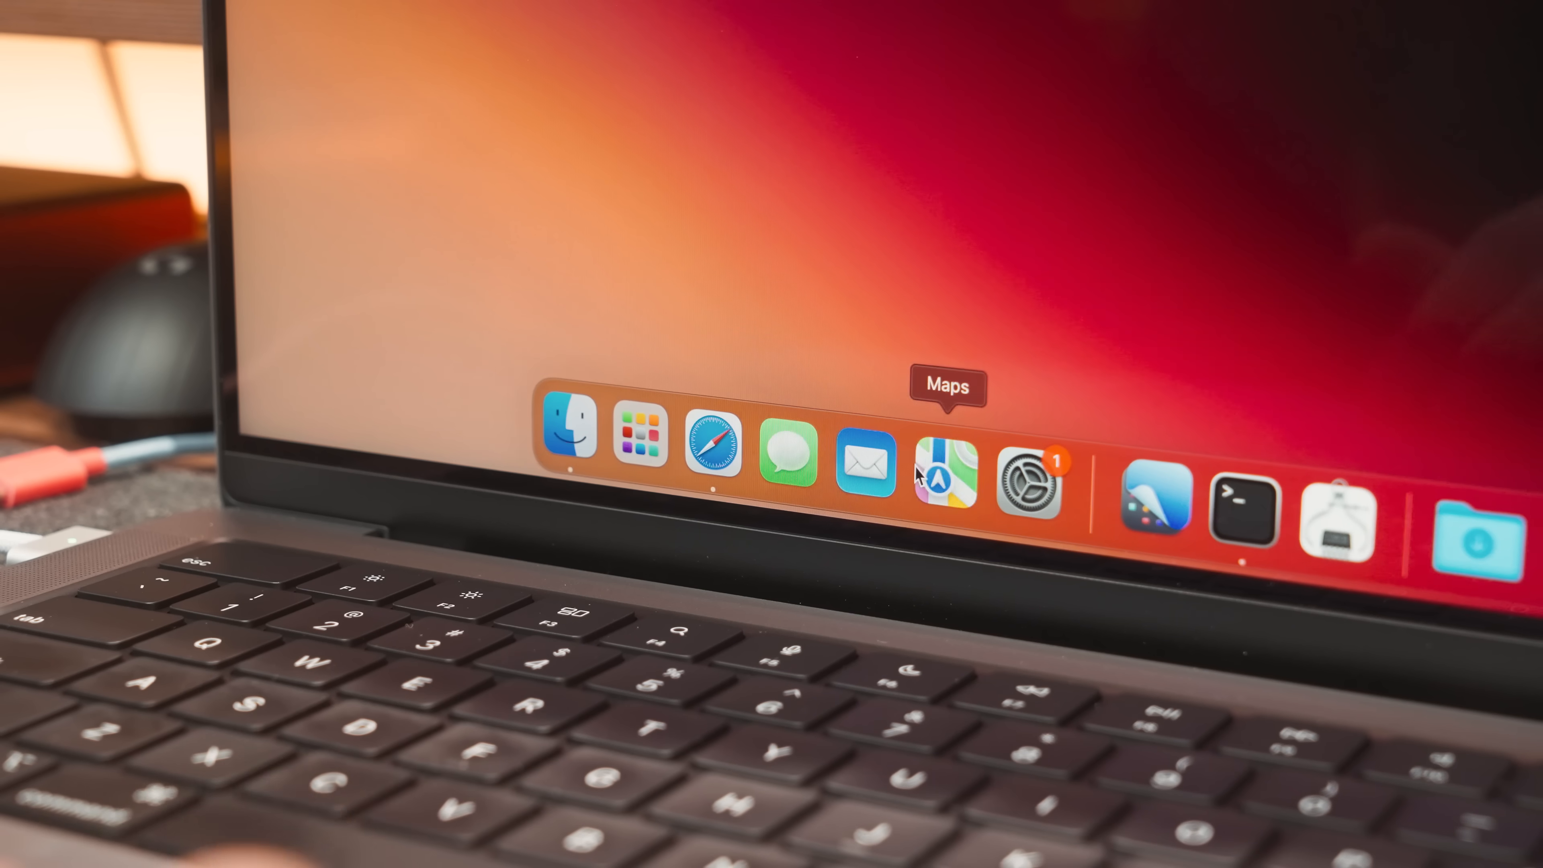
# Turn on Dock magnification in Dock & Menu Bar settings.
pyautogui.click(1029, 483)
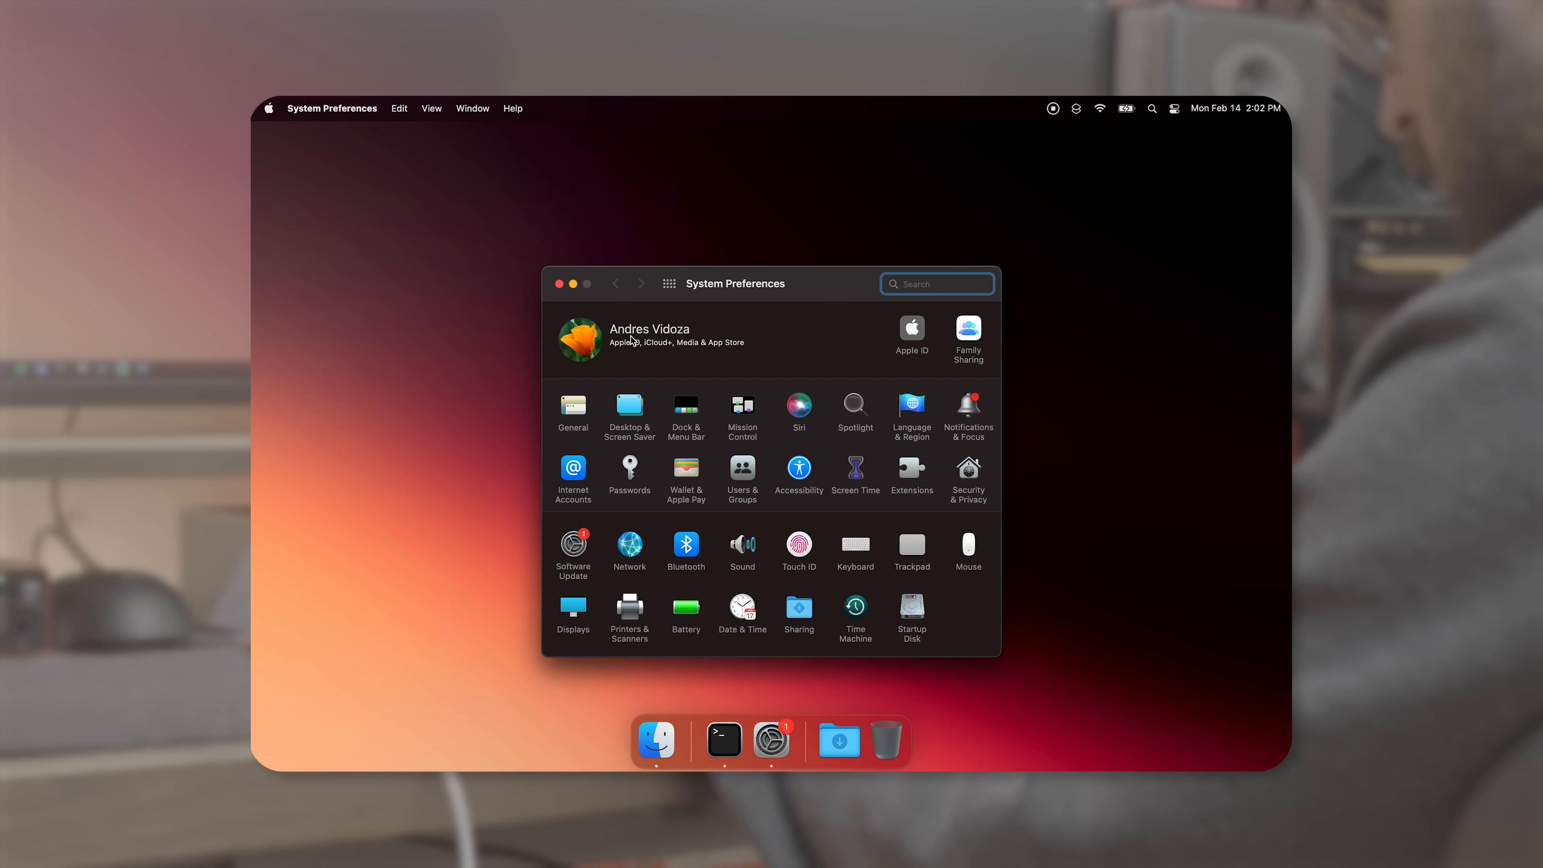
pyautogui.click(686, 407)
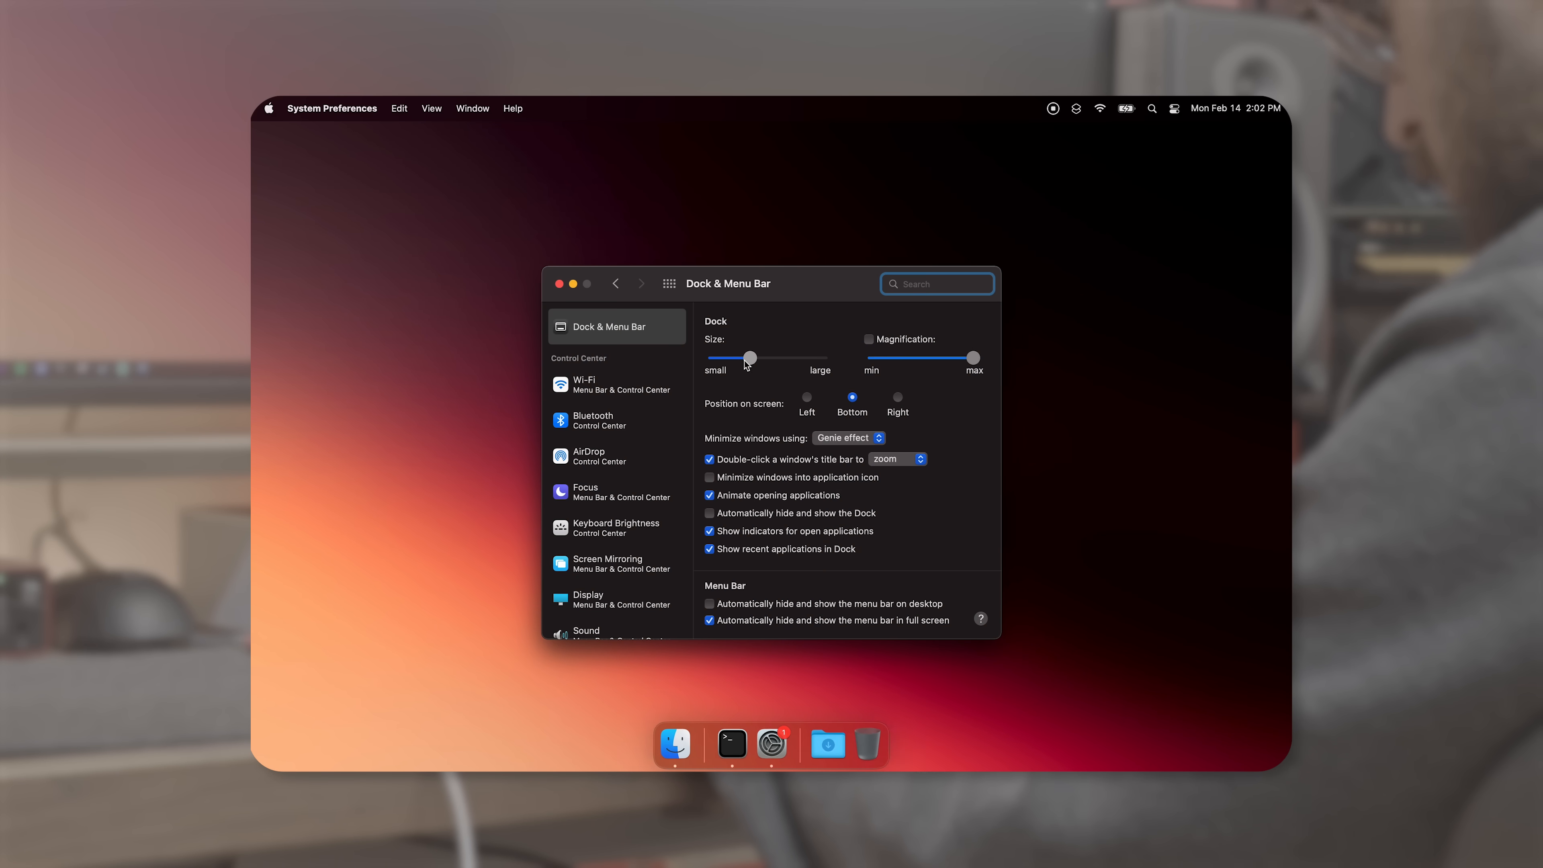
pyautogui.moveTo(732, 744)
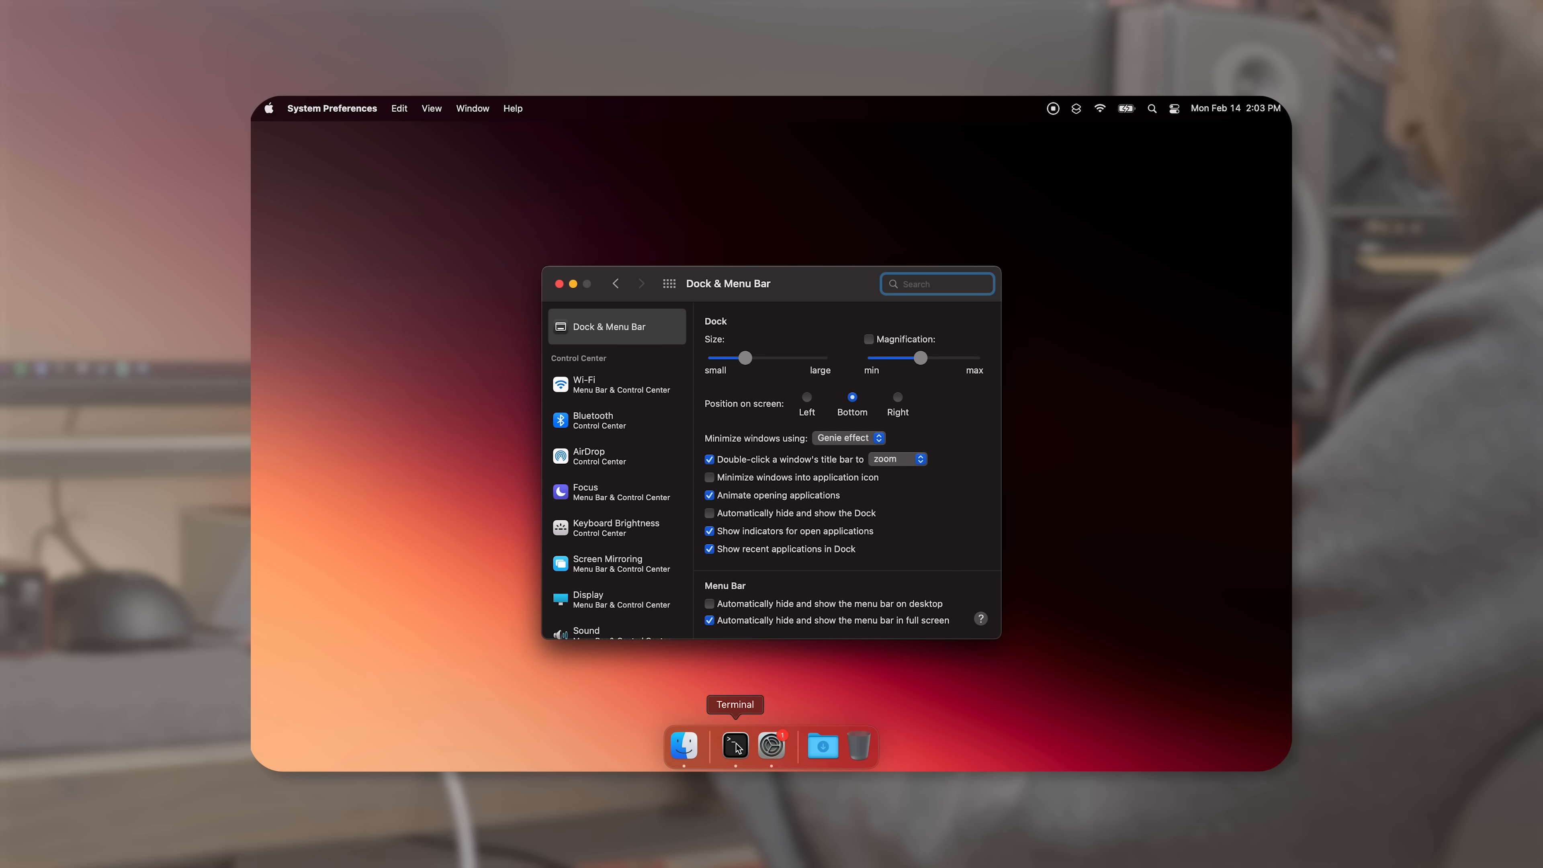
pyautogui.click(868, 338)
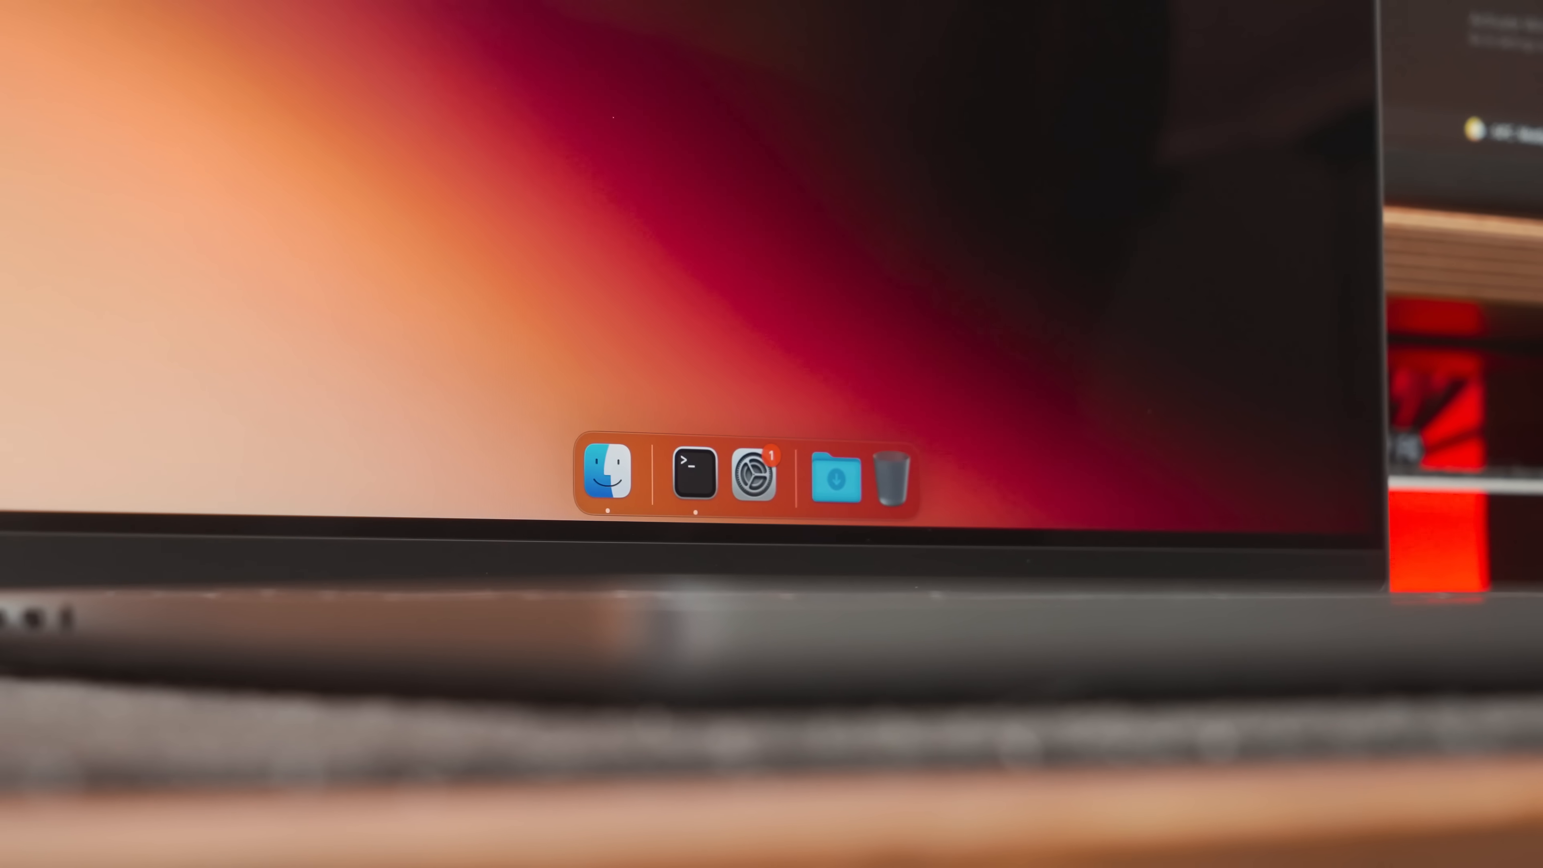
pyautogui.click(754, 478)
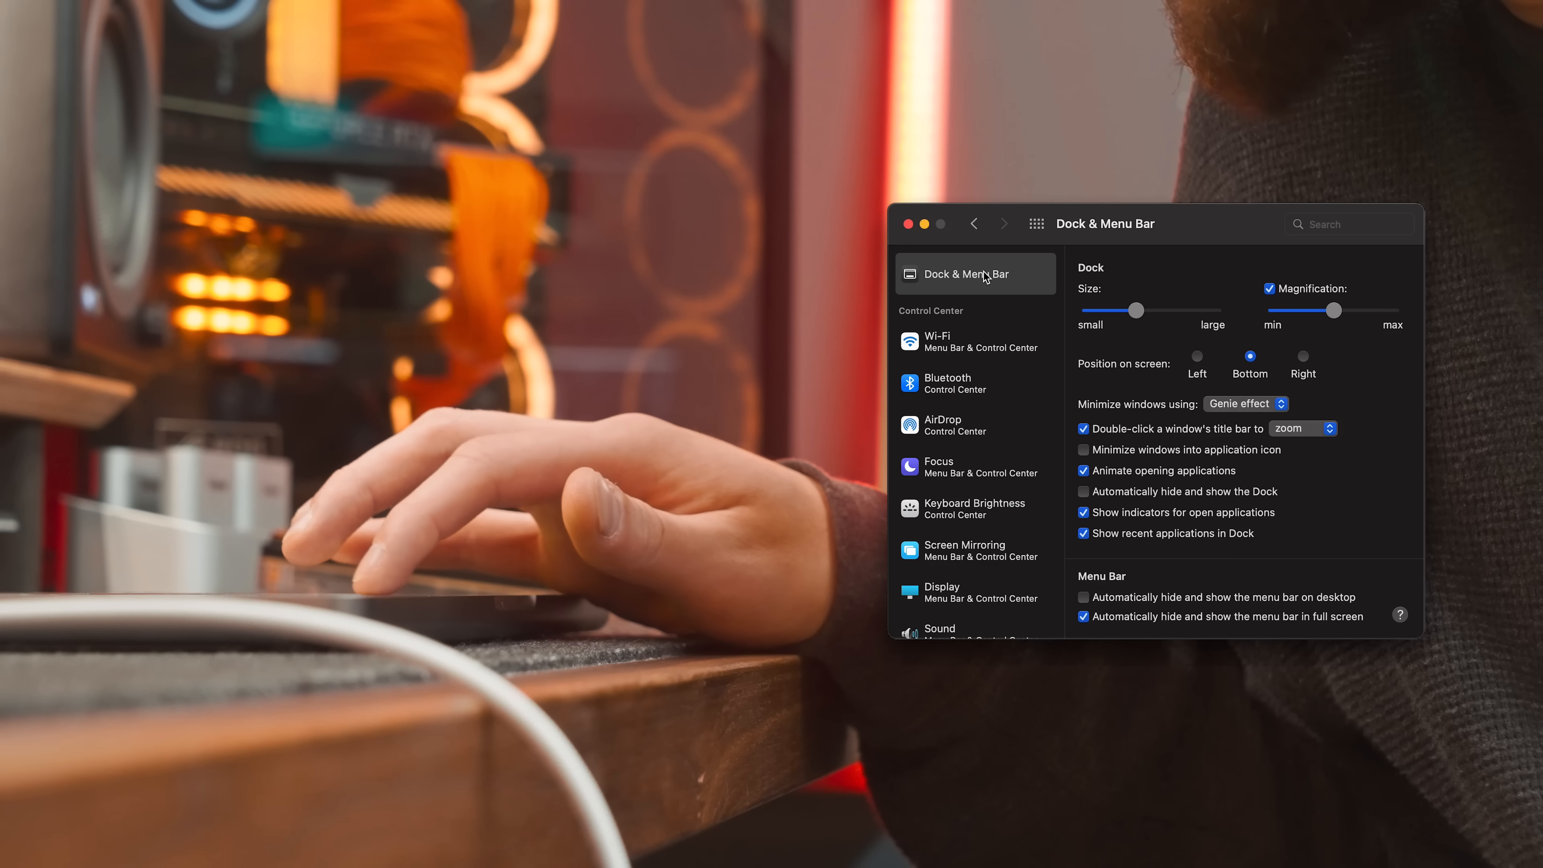
# Make the menu bar show the battery percentage.
pyautogui.scroll(-3)
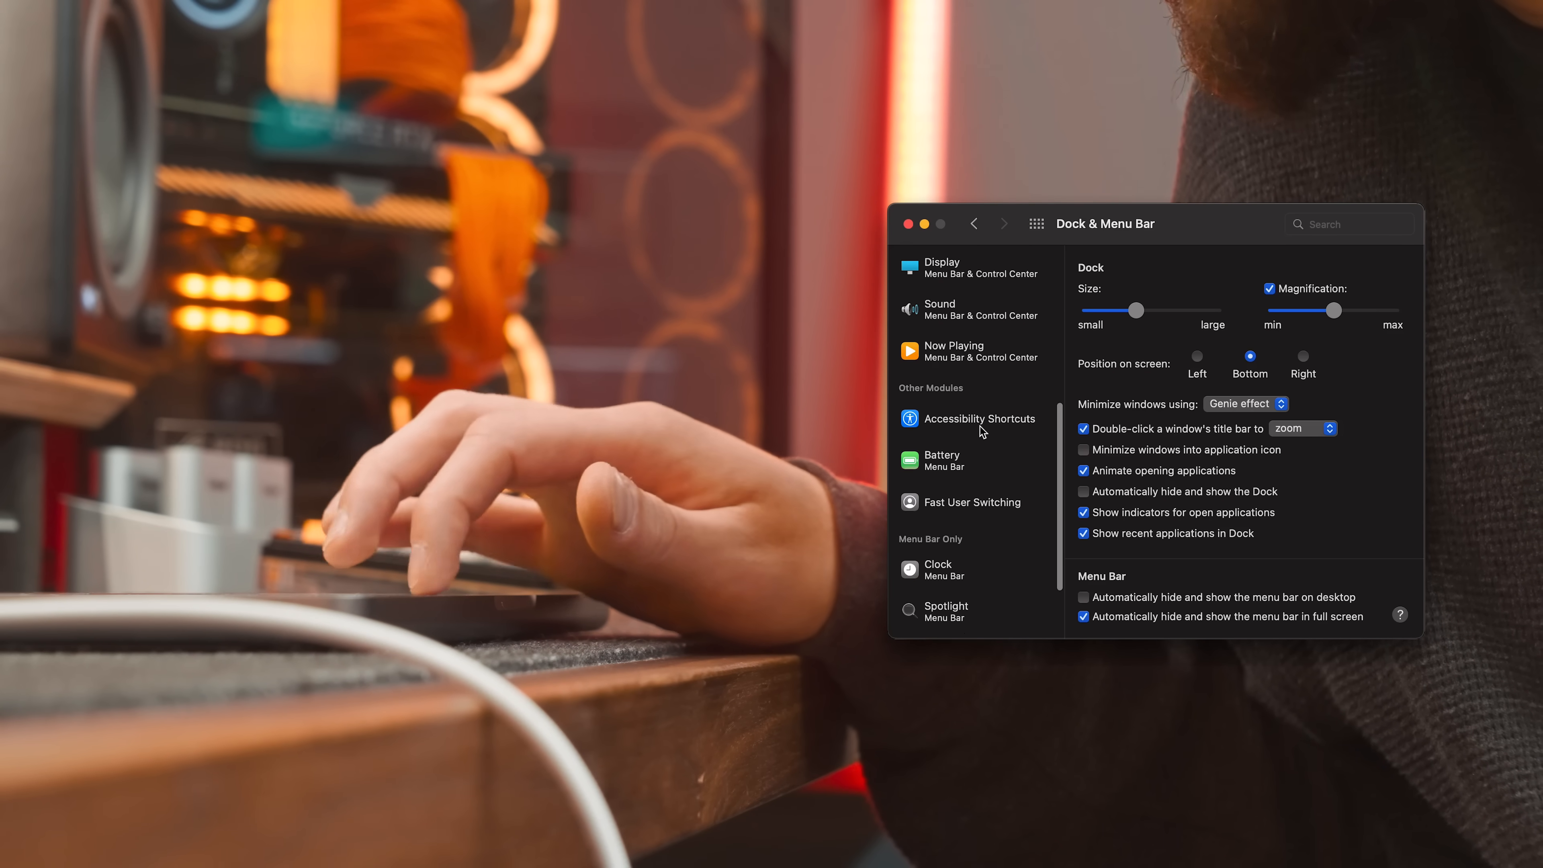
pyautogui.click(941, 460)
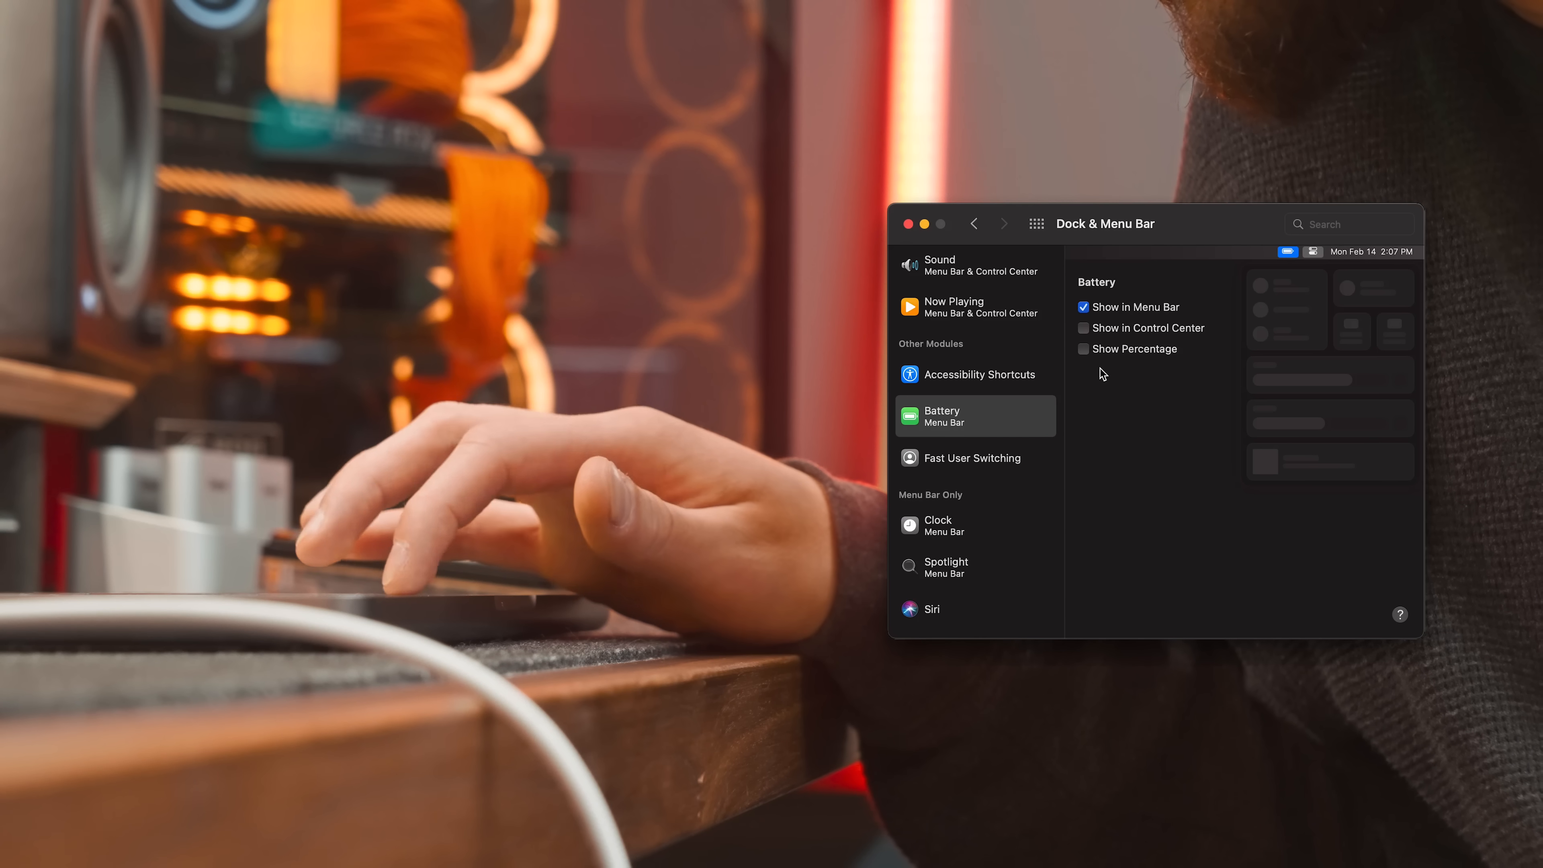
pyautogui.click(1082, 349)
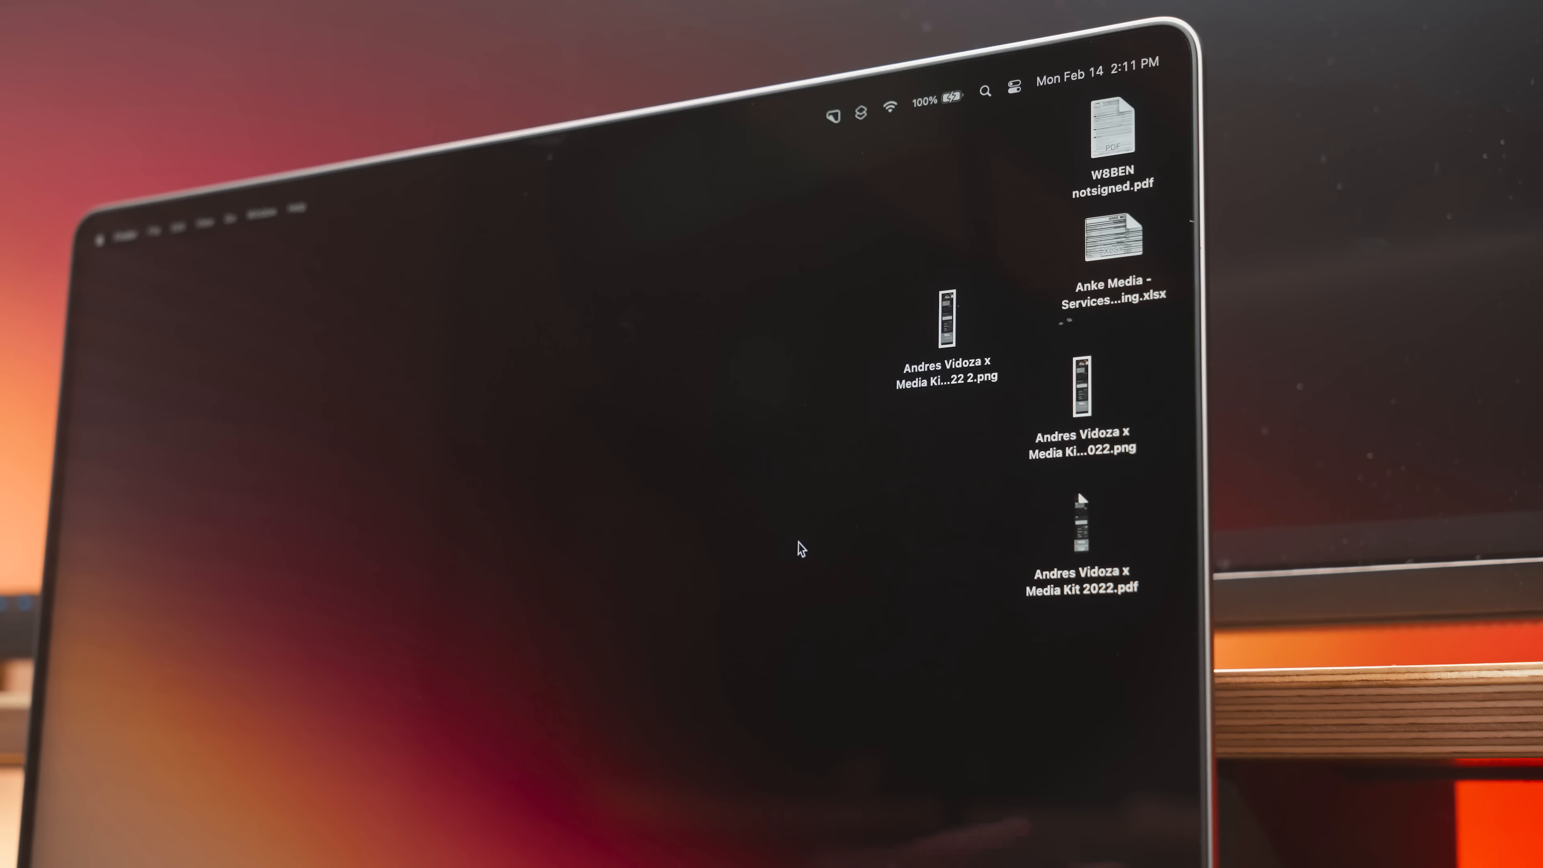
# Choose an option from the desktop's right-click menu to bring up a Finder window.
pyautogui.rightClick(798, 548)
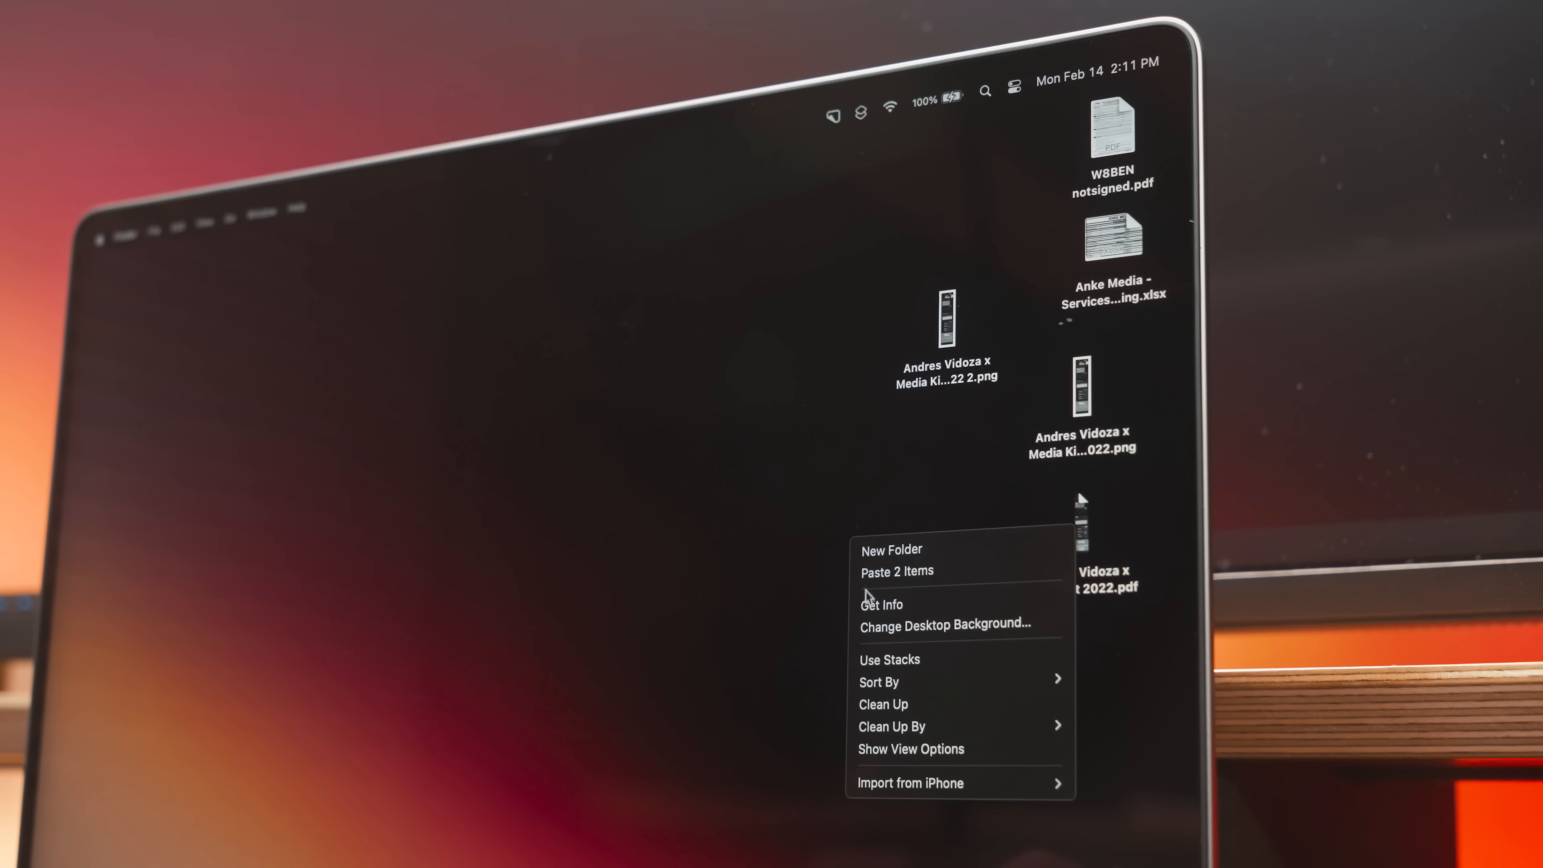
pyautogui.click(889, 659)
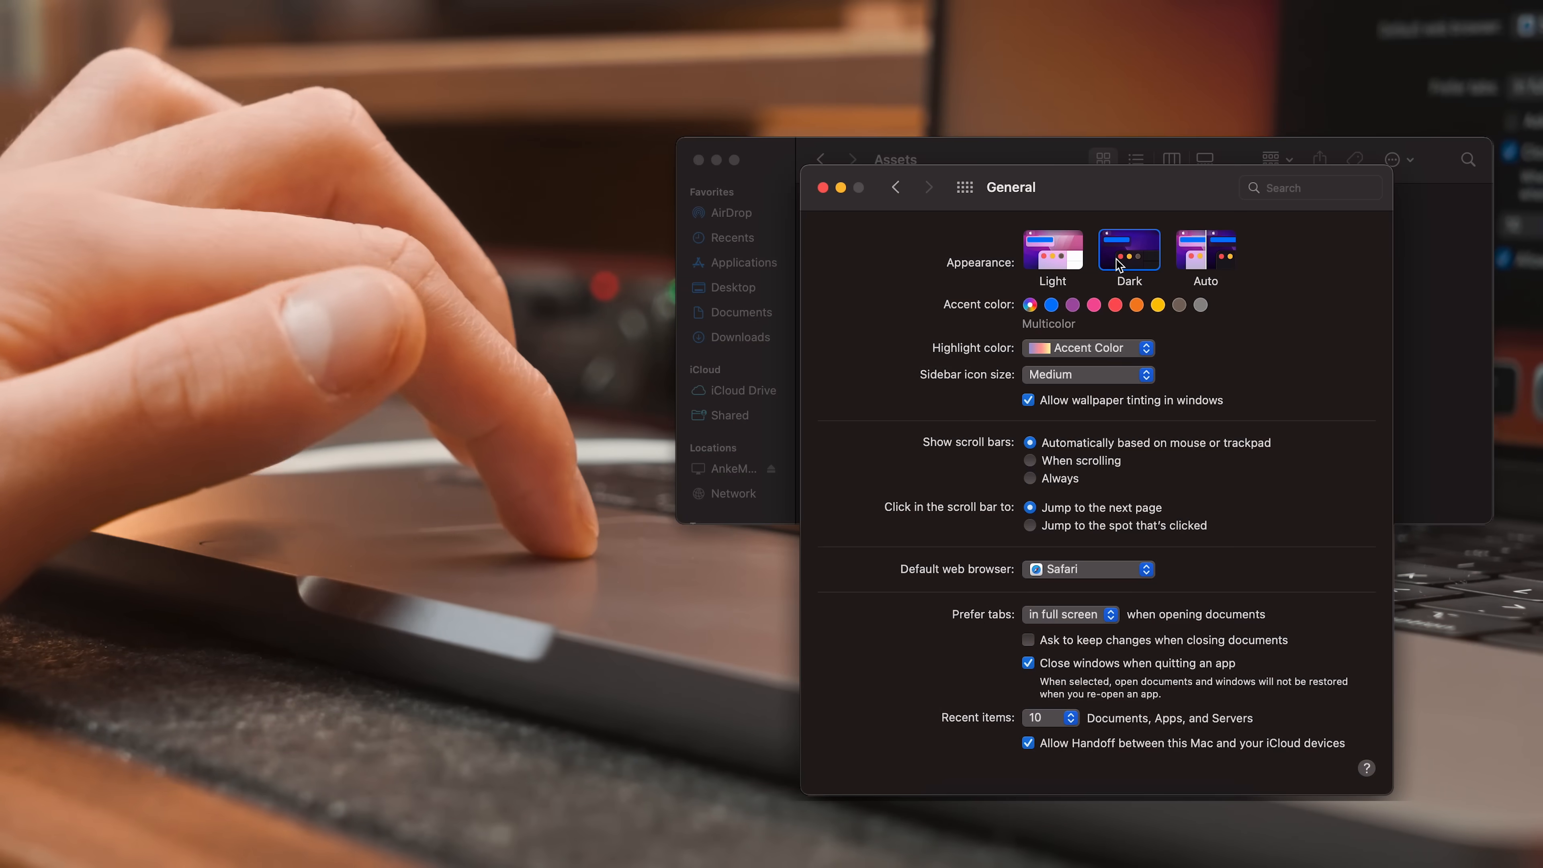
# Set Show scroll bars to Always in General preferences, then go to Finder's Applications folder.
pyautogui.click(1136, 304)
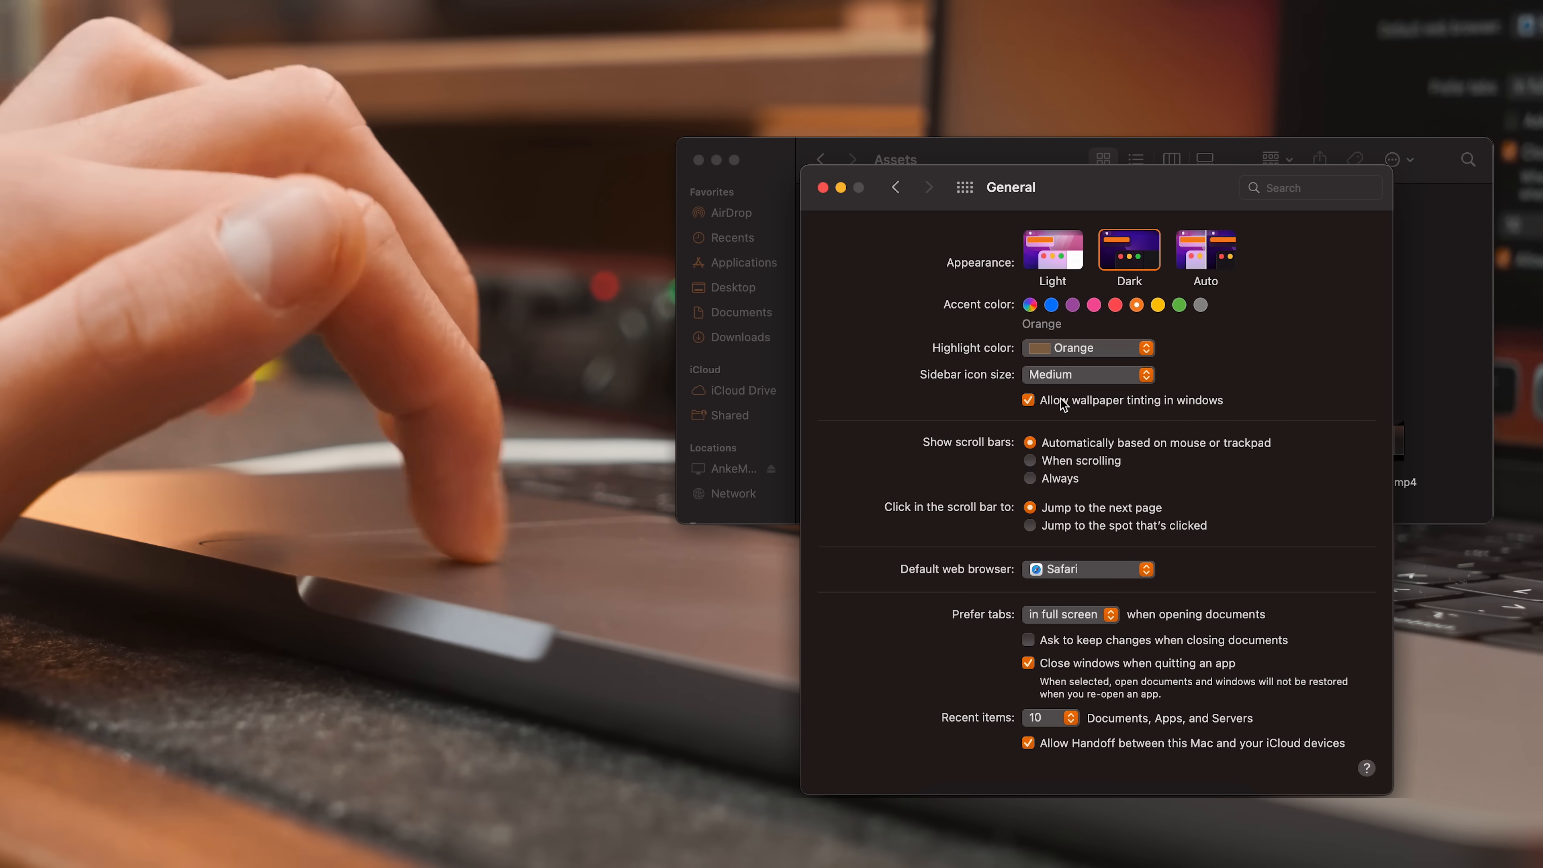
pyautogui.moveTo(1036, 437)
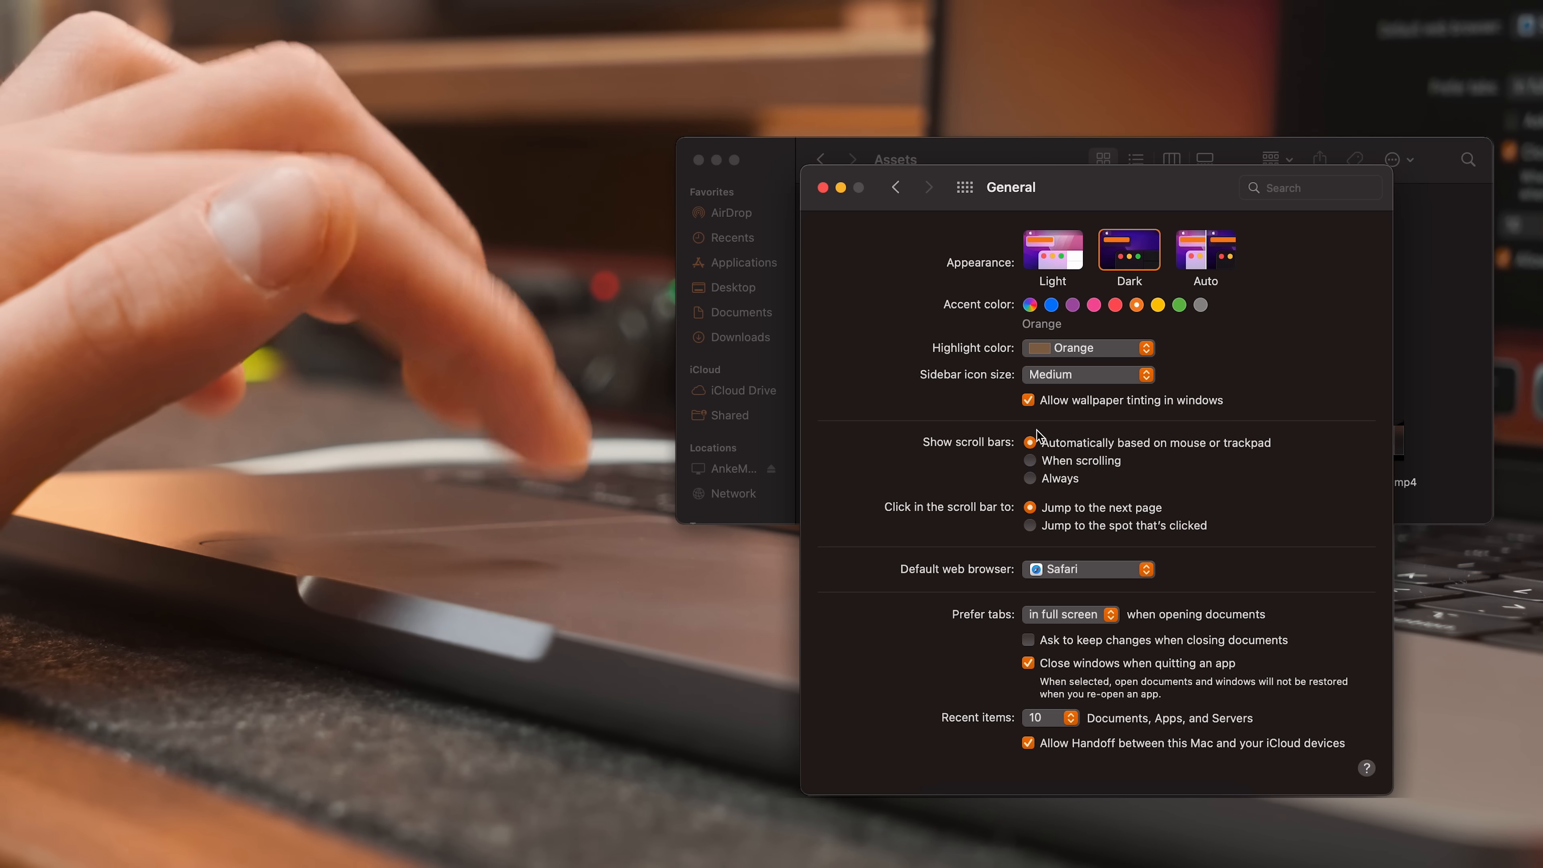
pyautogui.click(1029, 478)
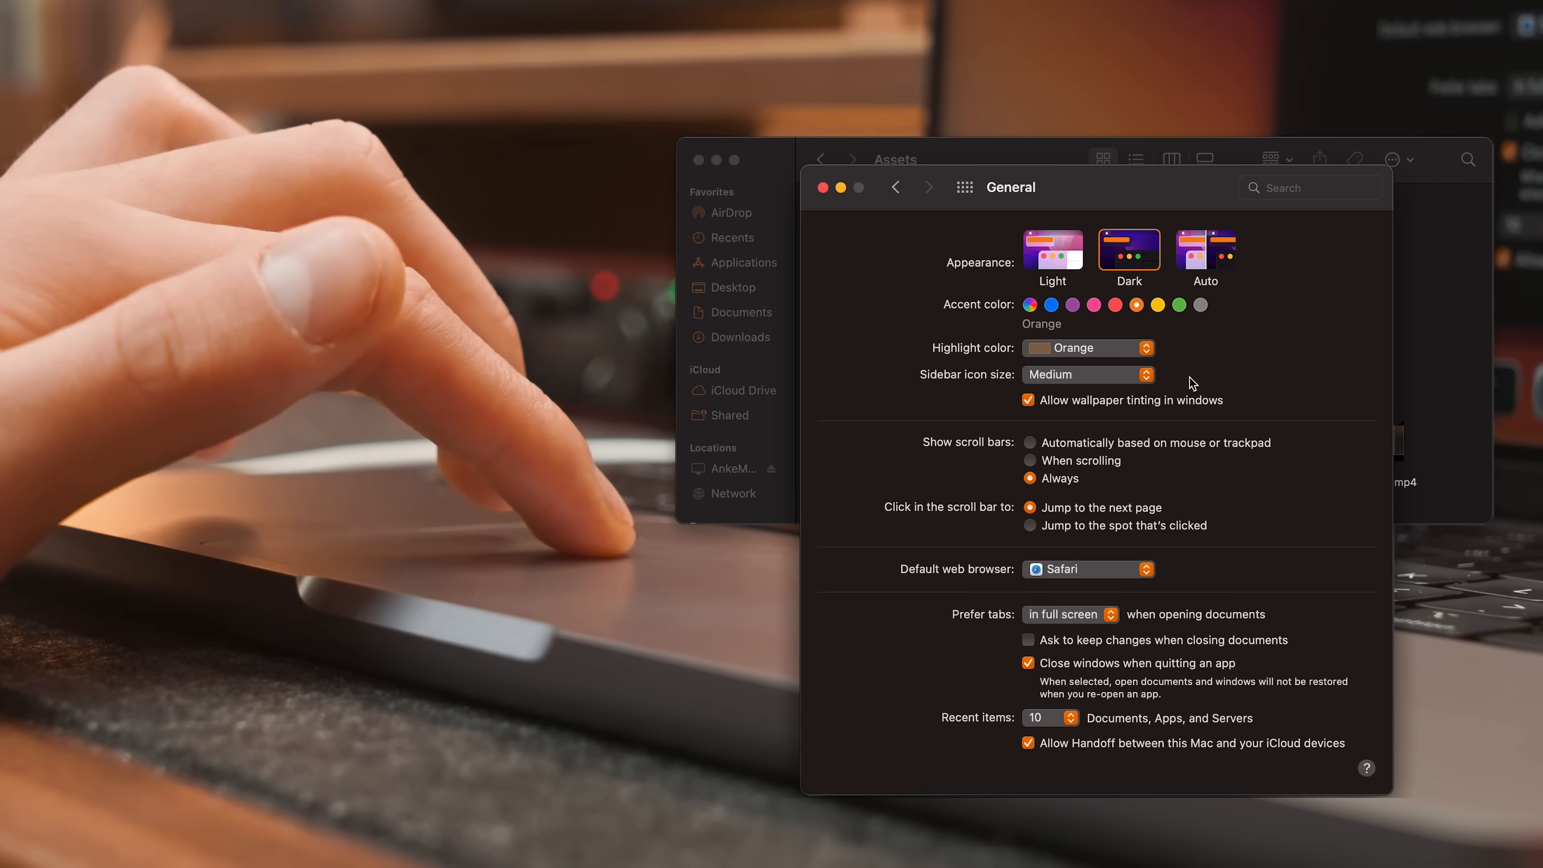
pyautogui.moveTo(989, 384)
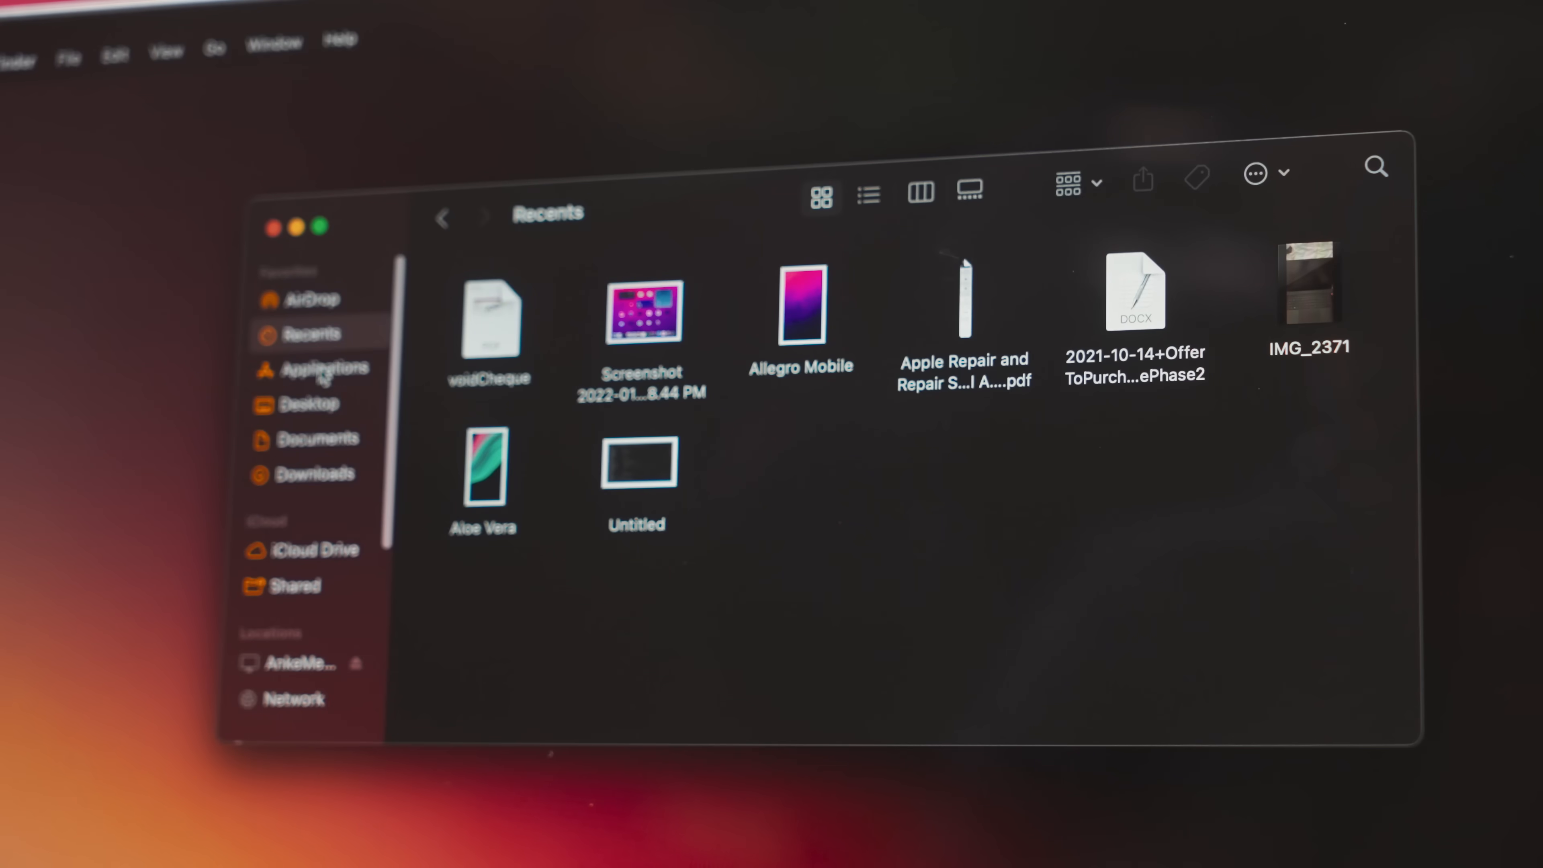
pyautogui.click(329, 367)
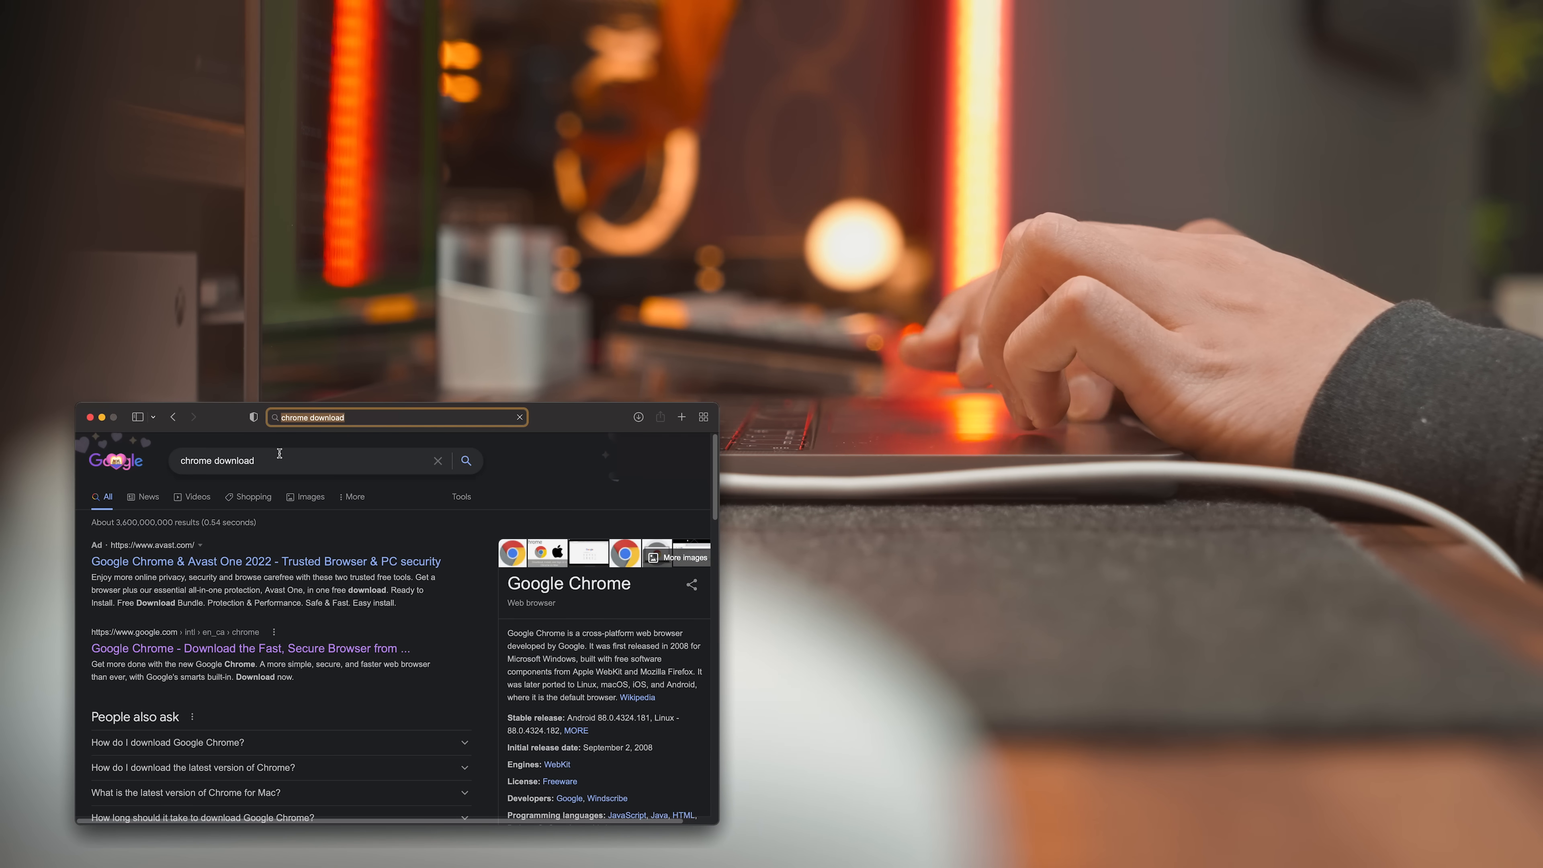
# Download Chrome, launch it and begin its first-run setup.
pyautogui.click(248, 648)
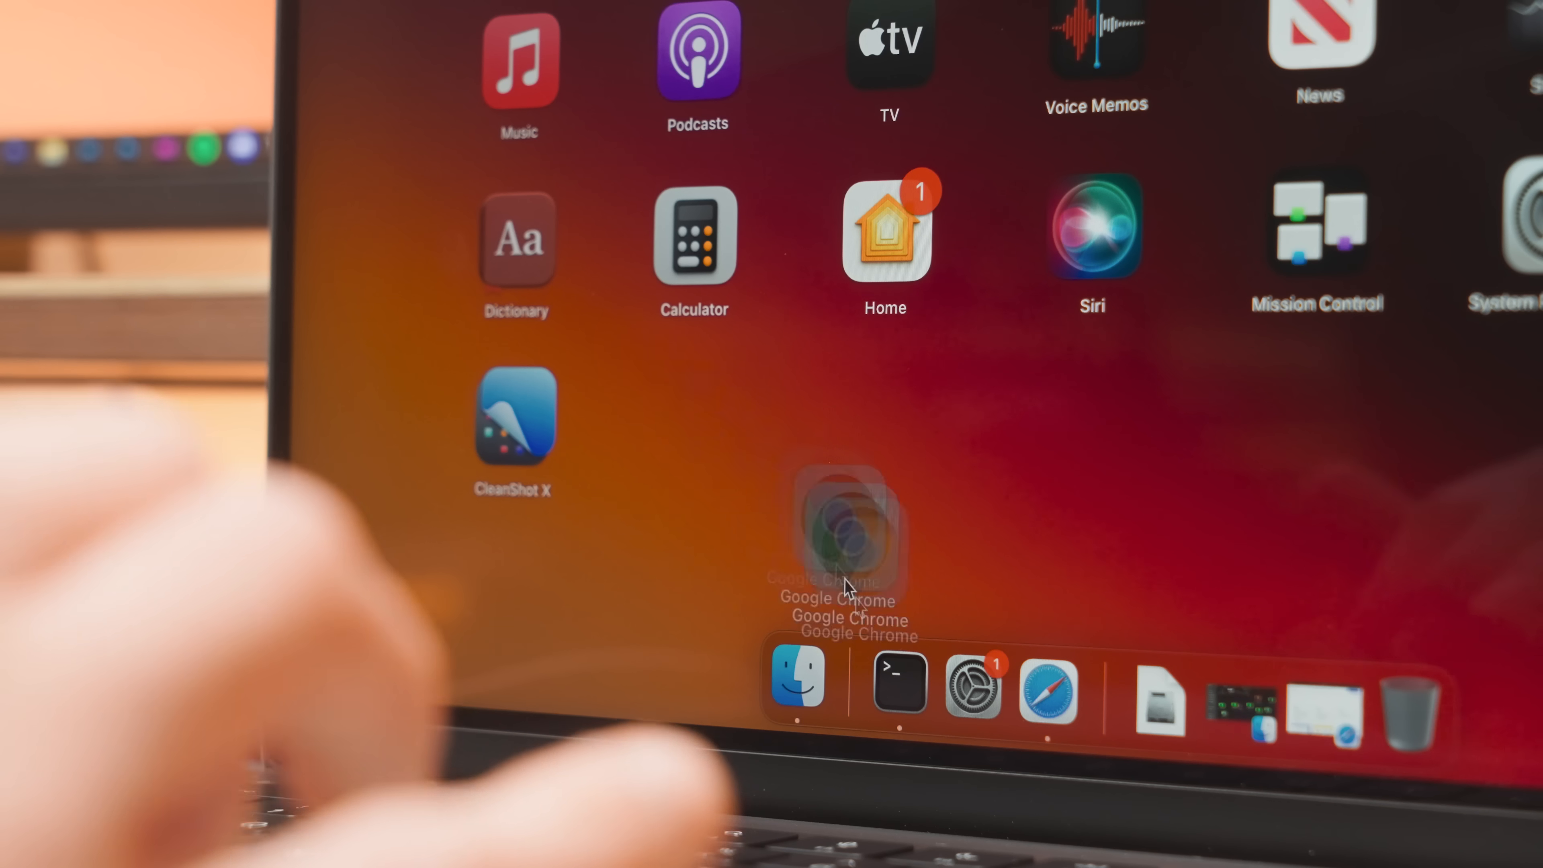
pyautogui.click(837, 531)
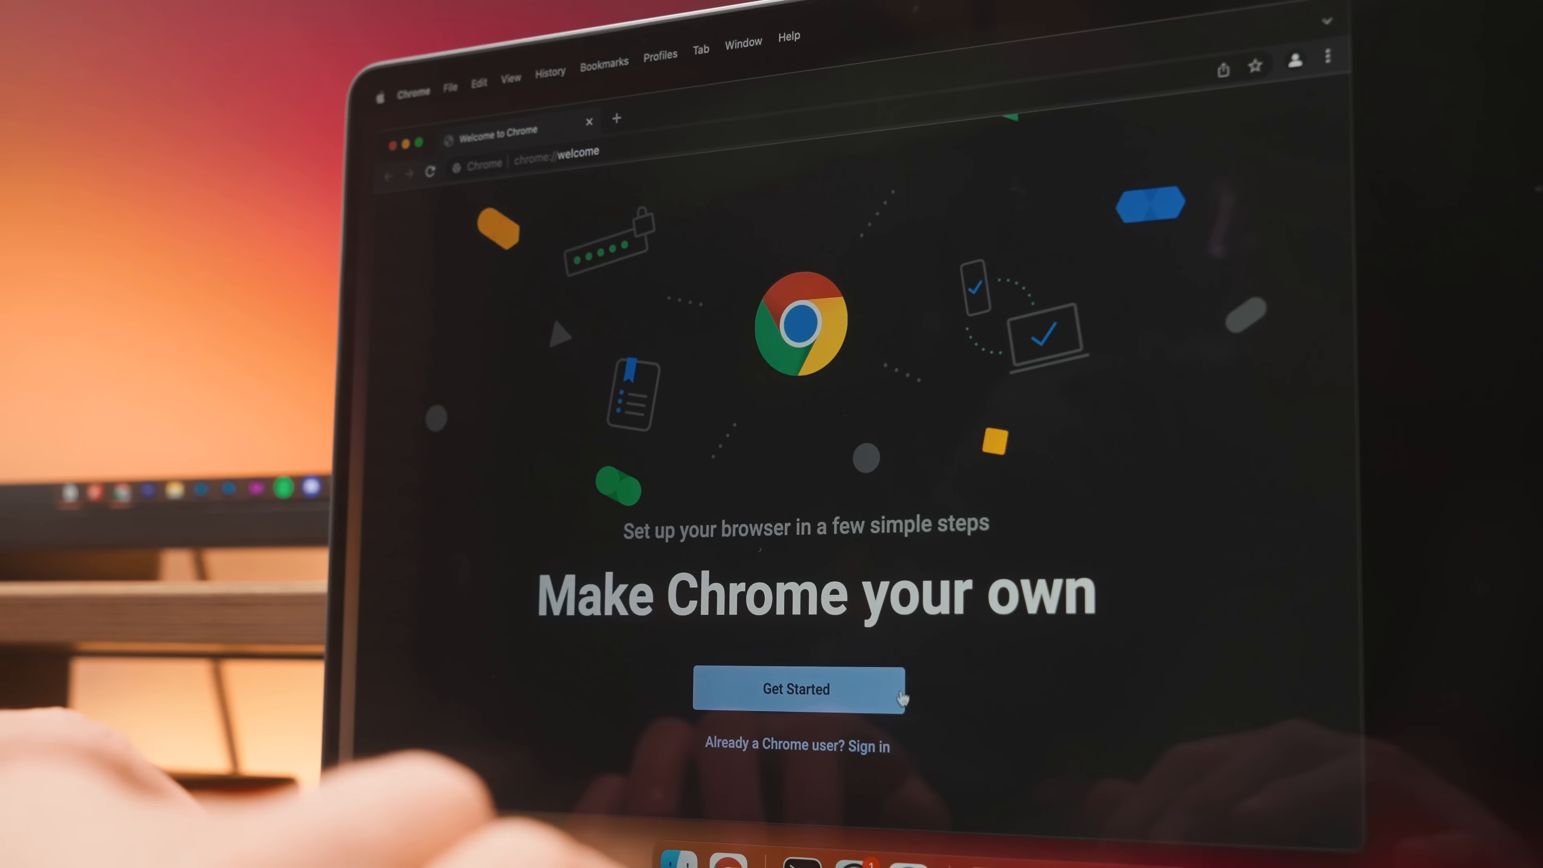
pyautogui.click(798, 689)
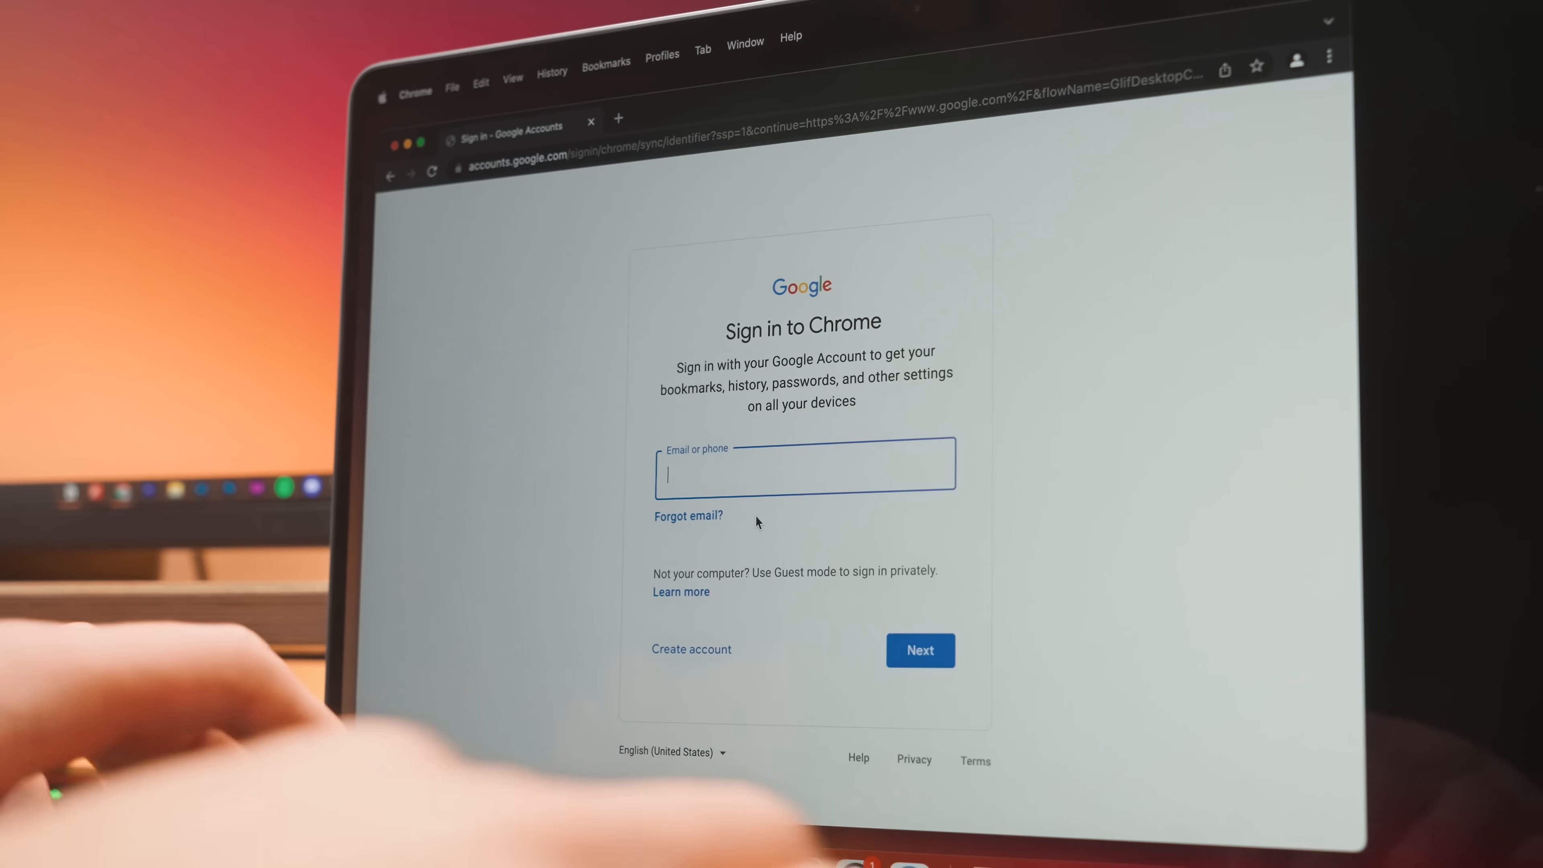
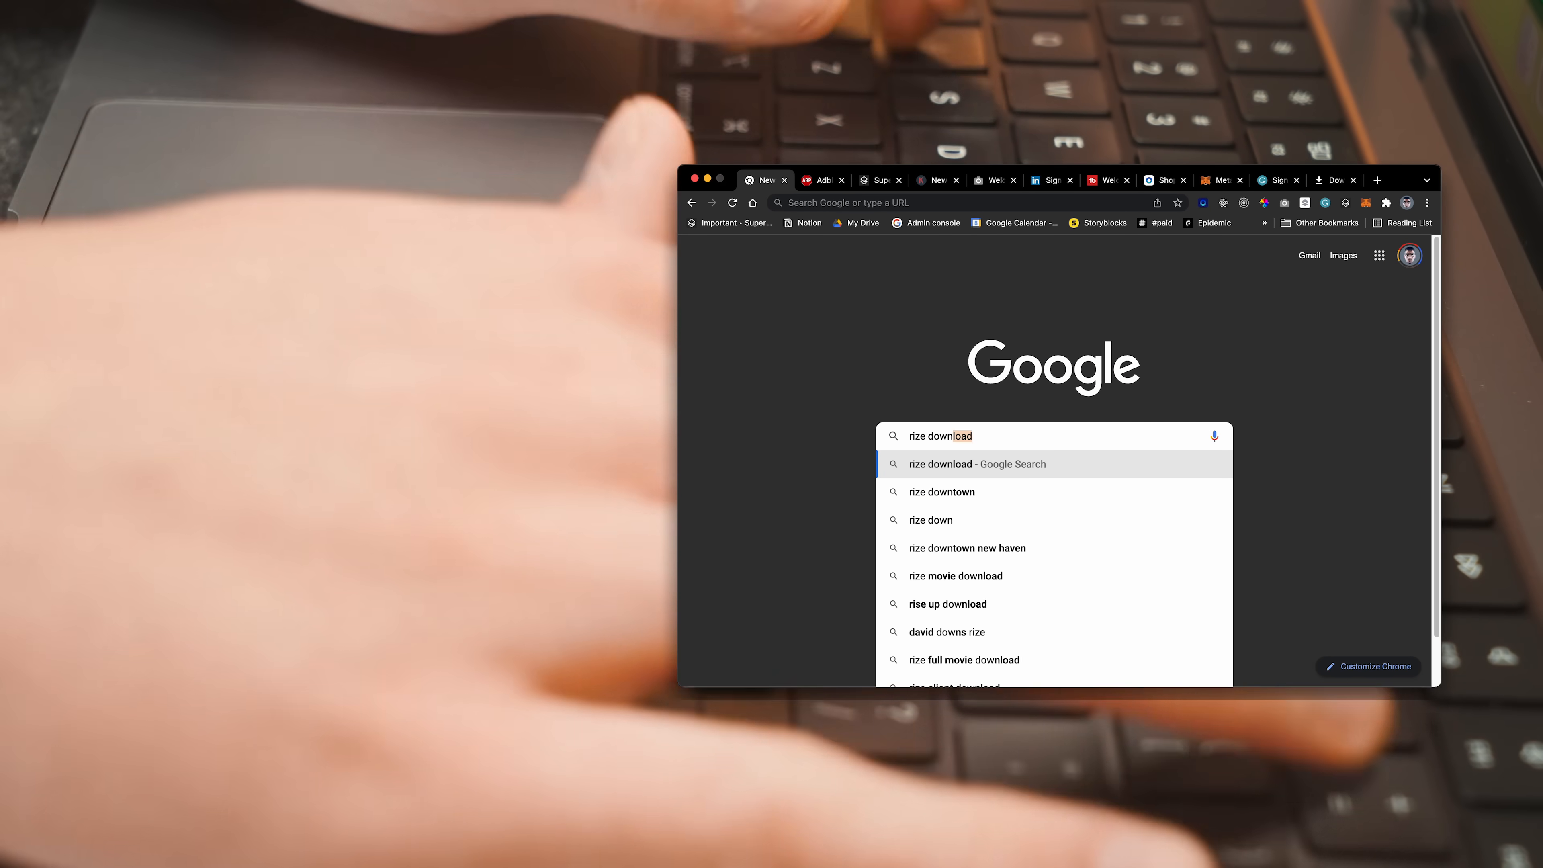
pyautogui.click(940, 464)
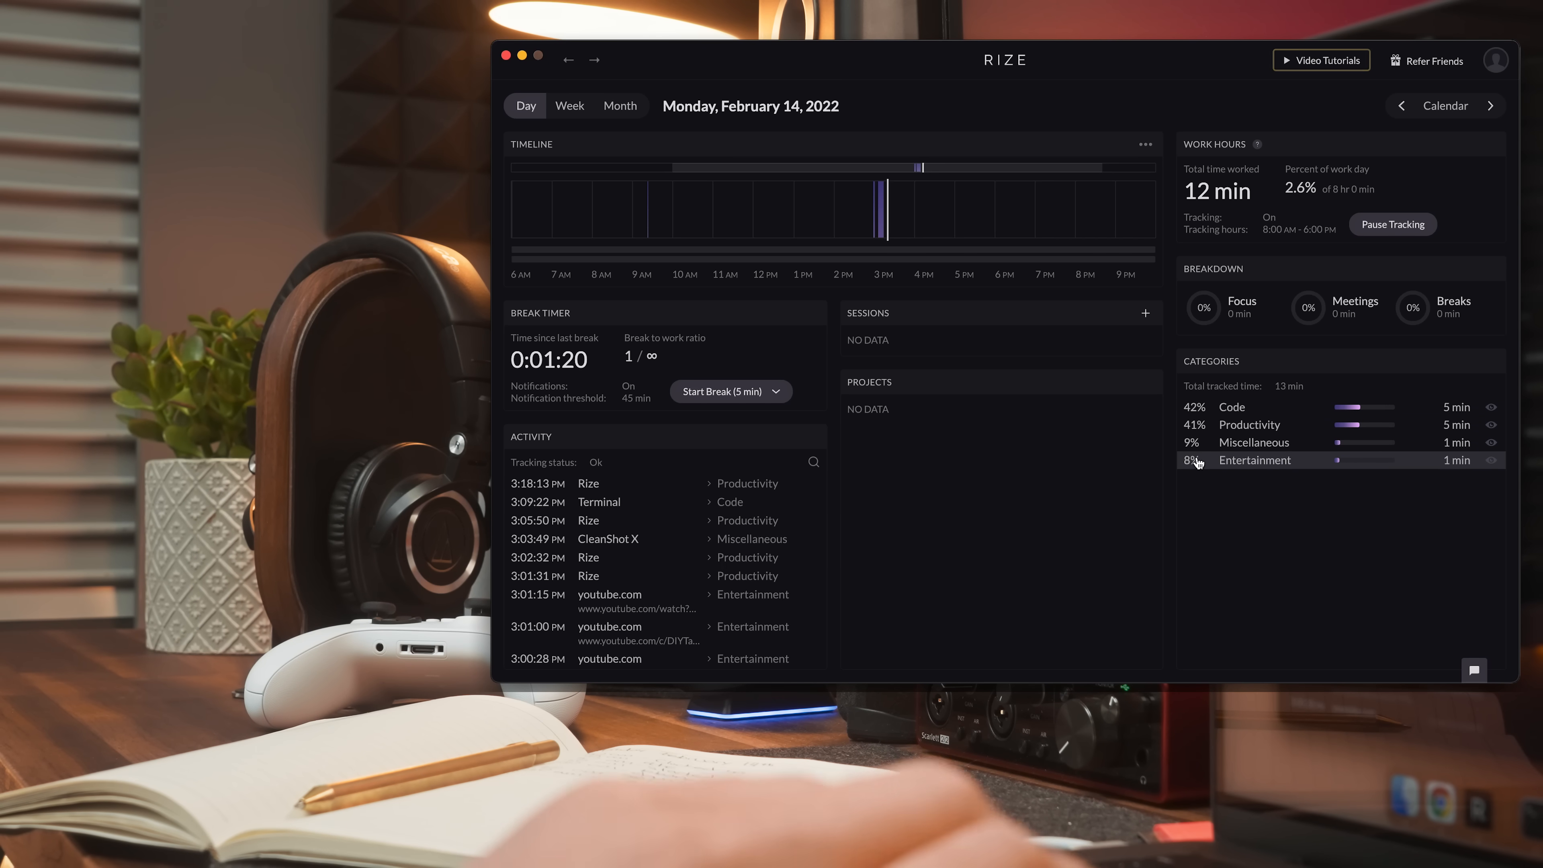
pyautogui.moveTo(850, 258)
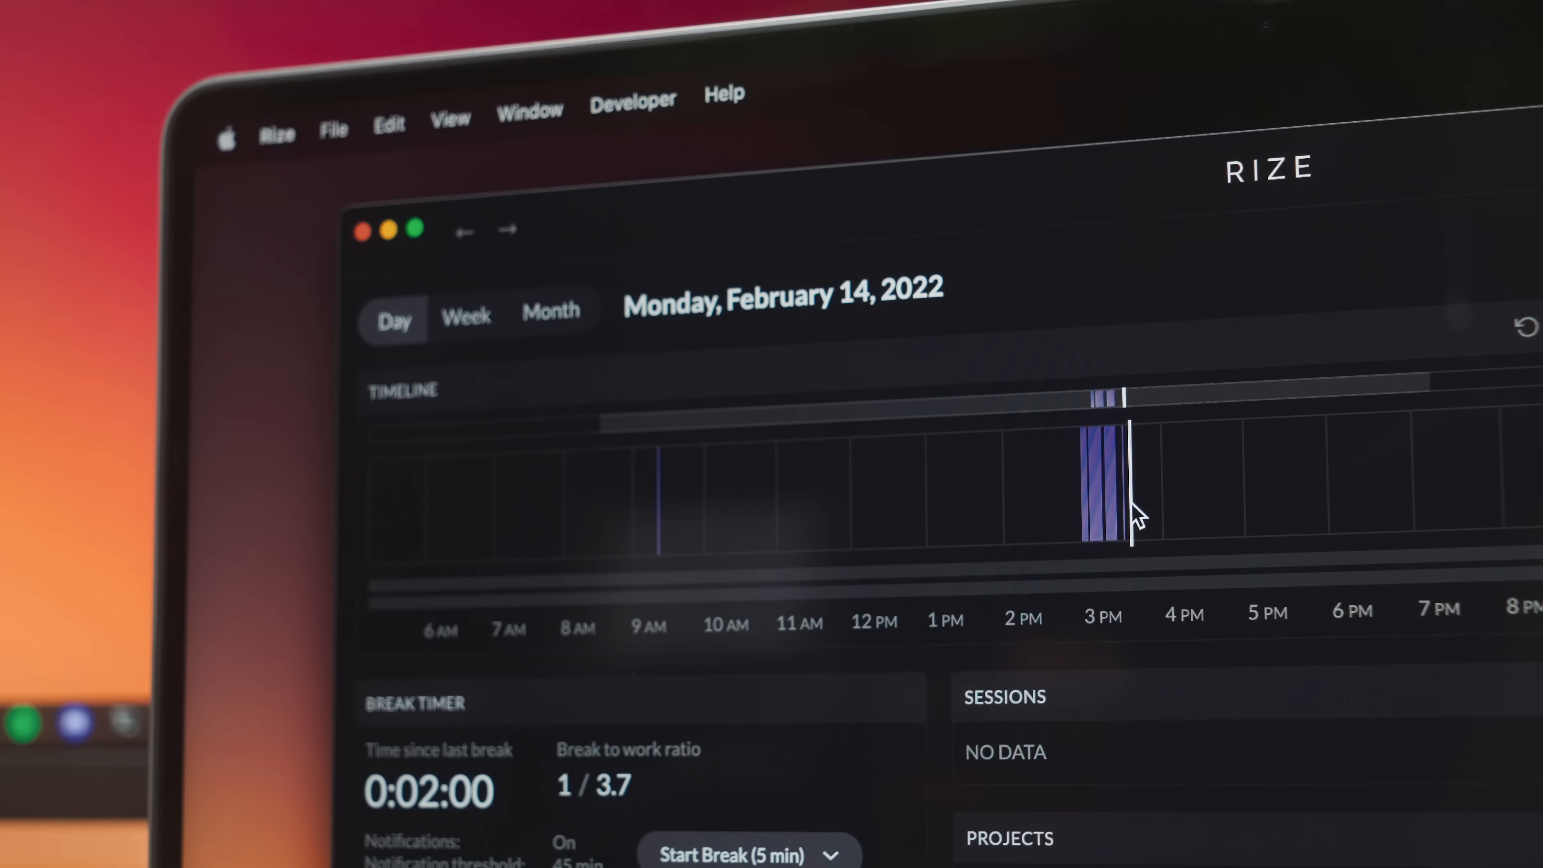
pyautogui.moveTo(1128, 522)
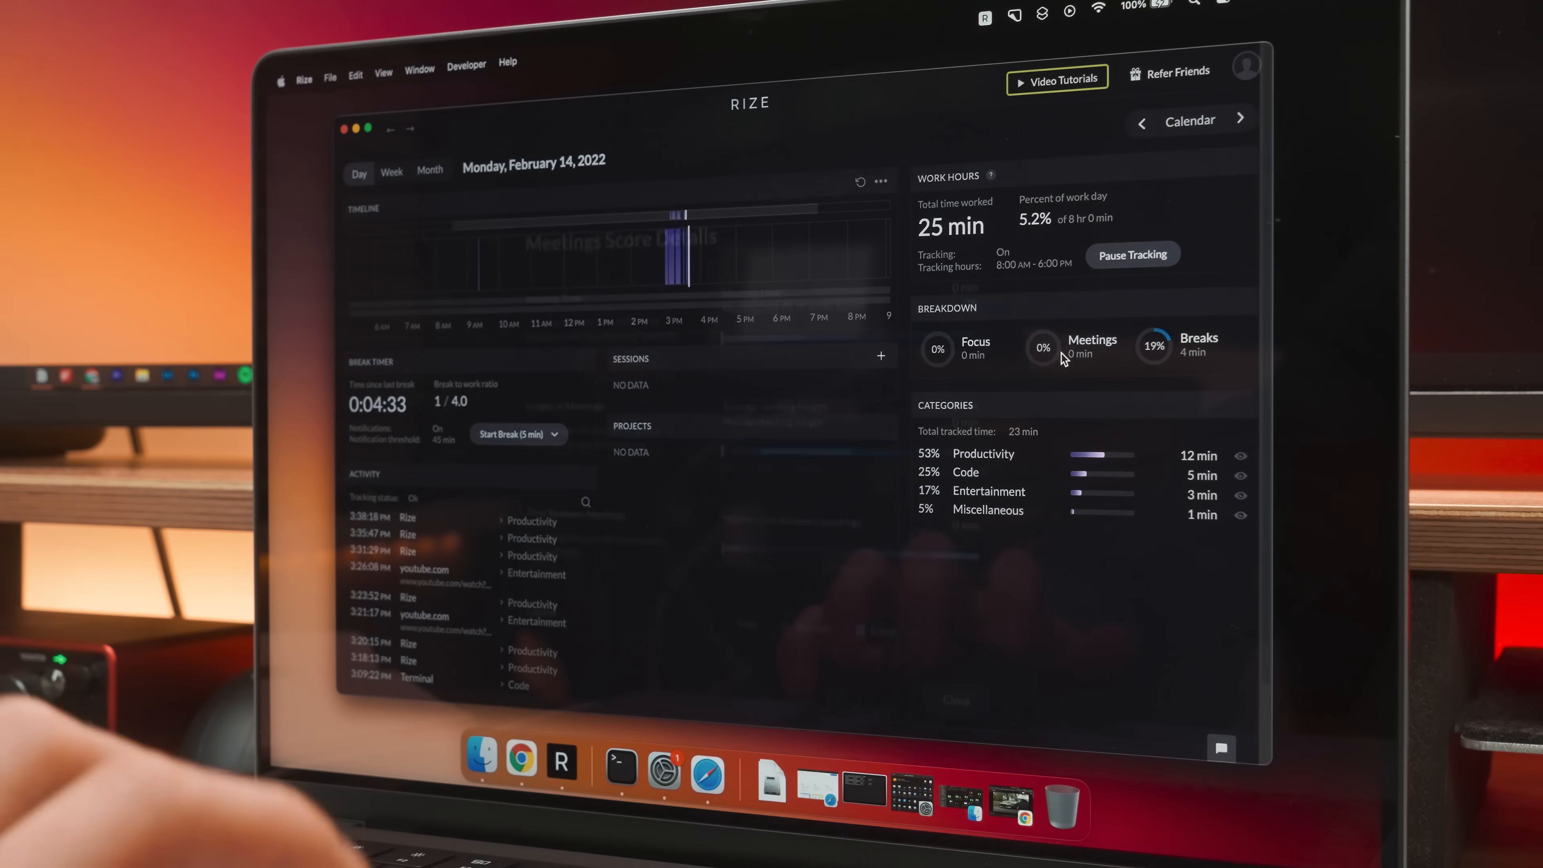
# Review Rize's General account settings, then show Launchpad with Chrome and Rize installed.
pyautogui.click(1180, 345)
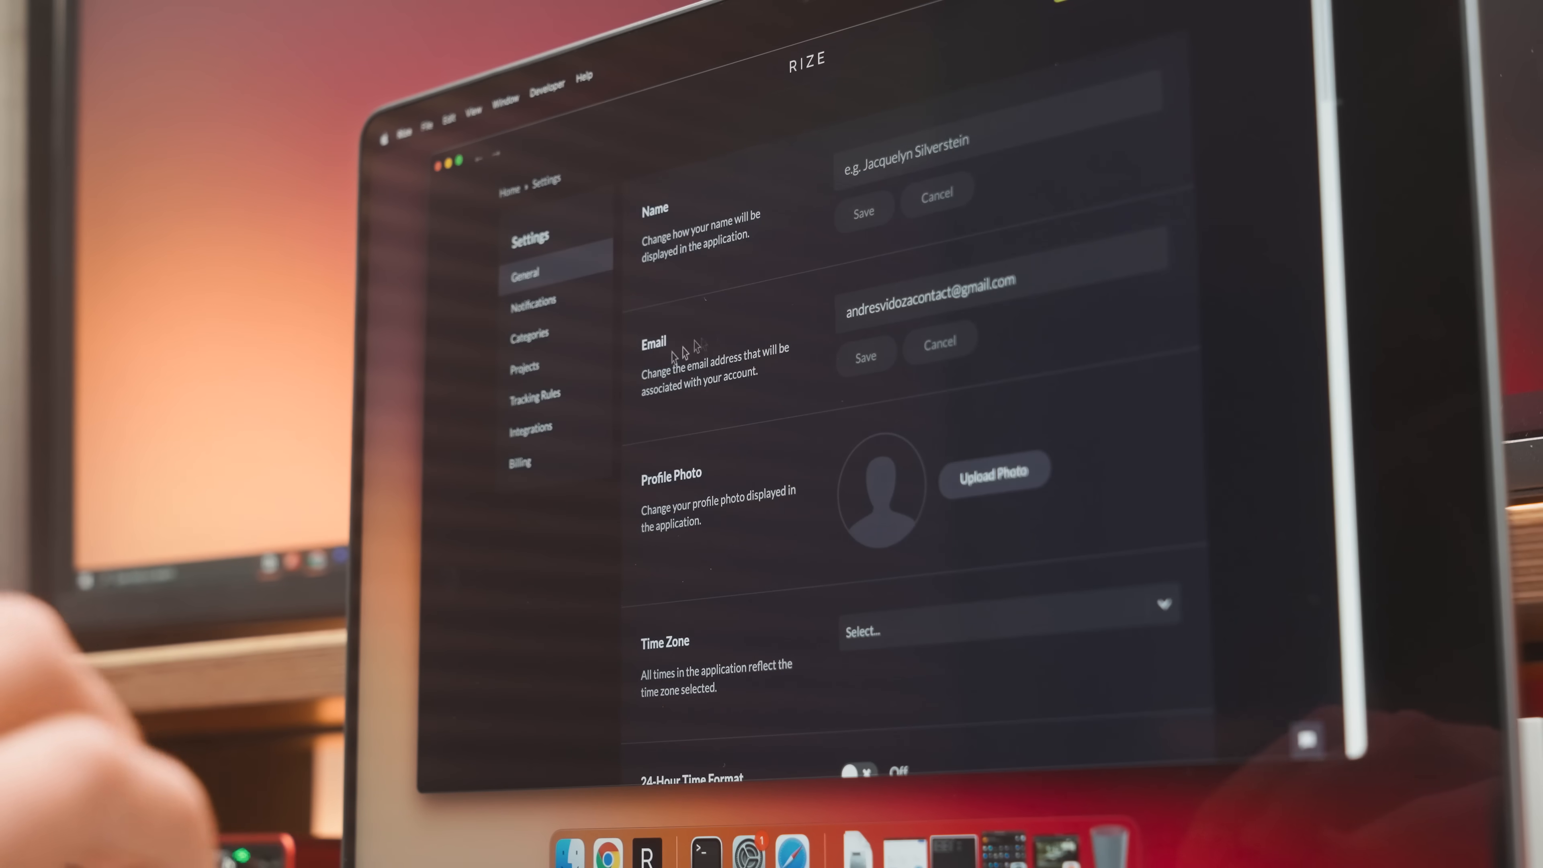
pyautogui.click(534, 299)
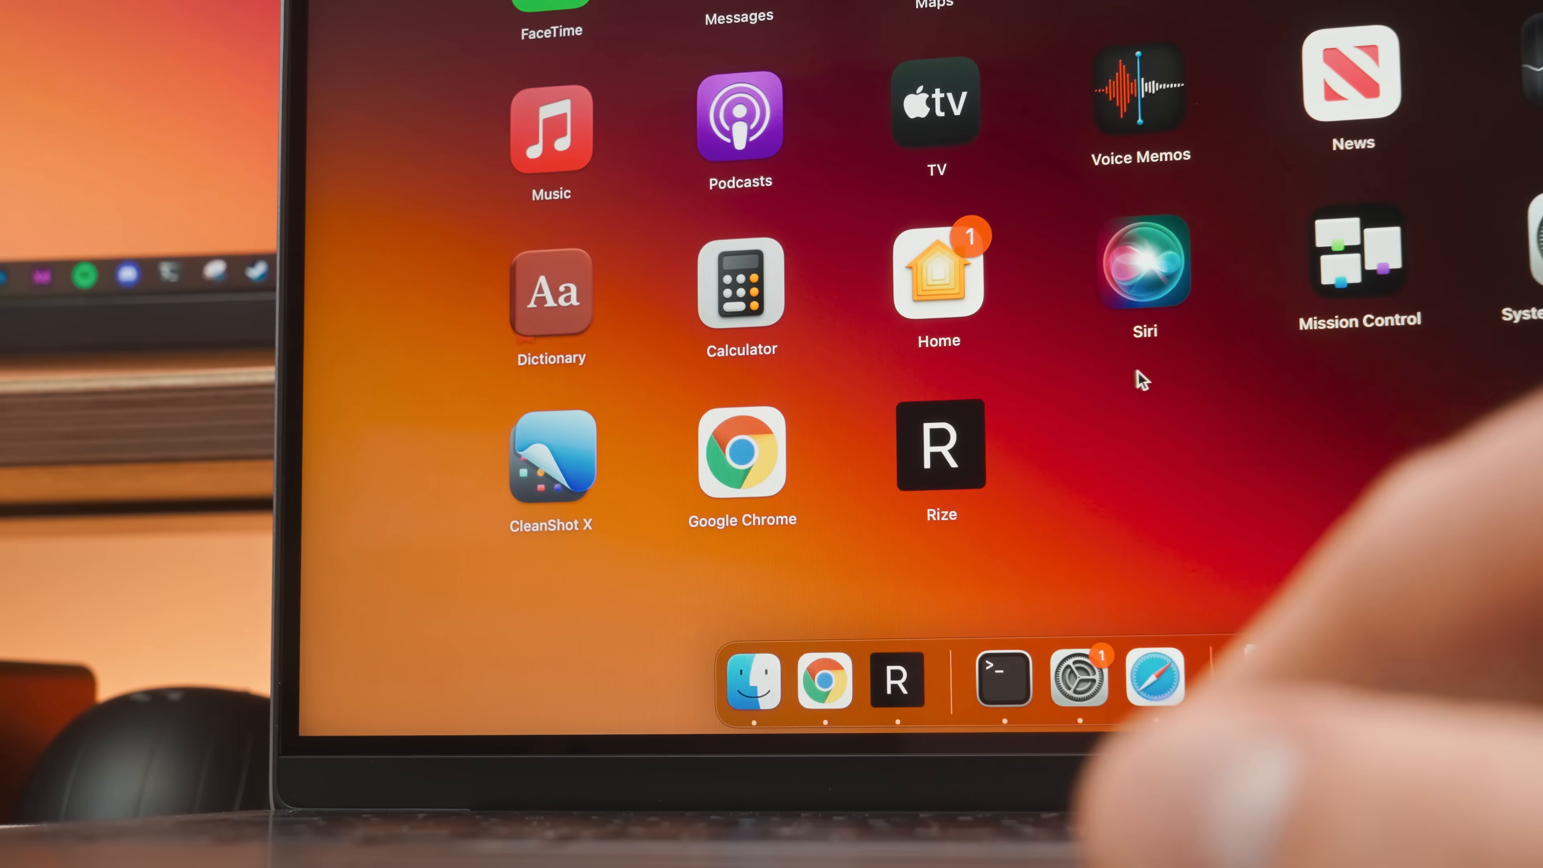
# Launch Notion and review My notifications & settings, including the Open on start choice.
pyautogui.click(940, 453)
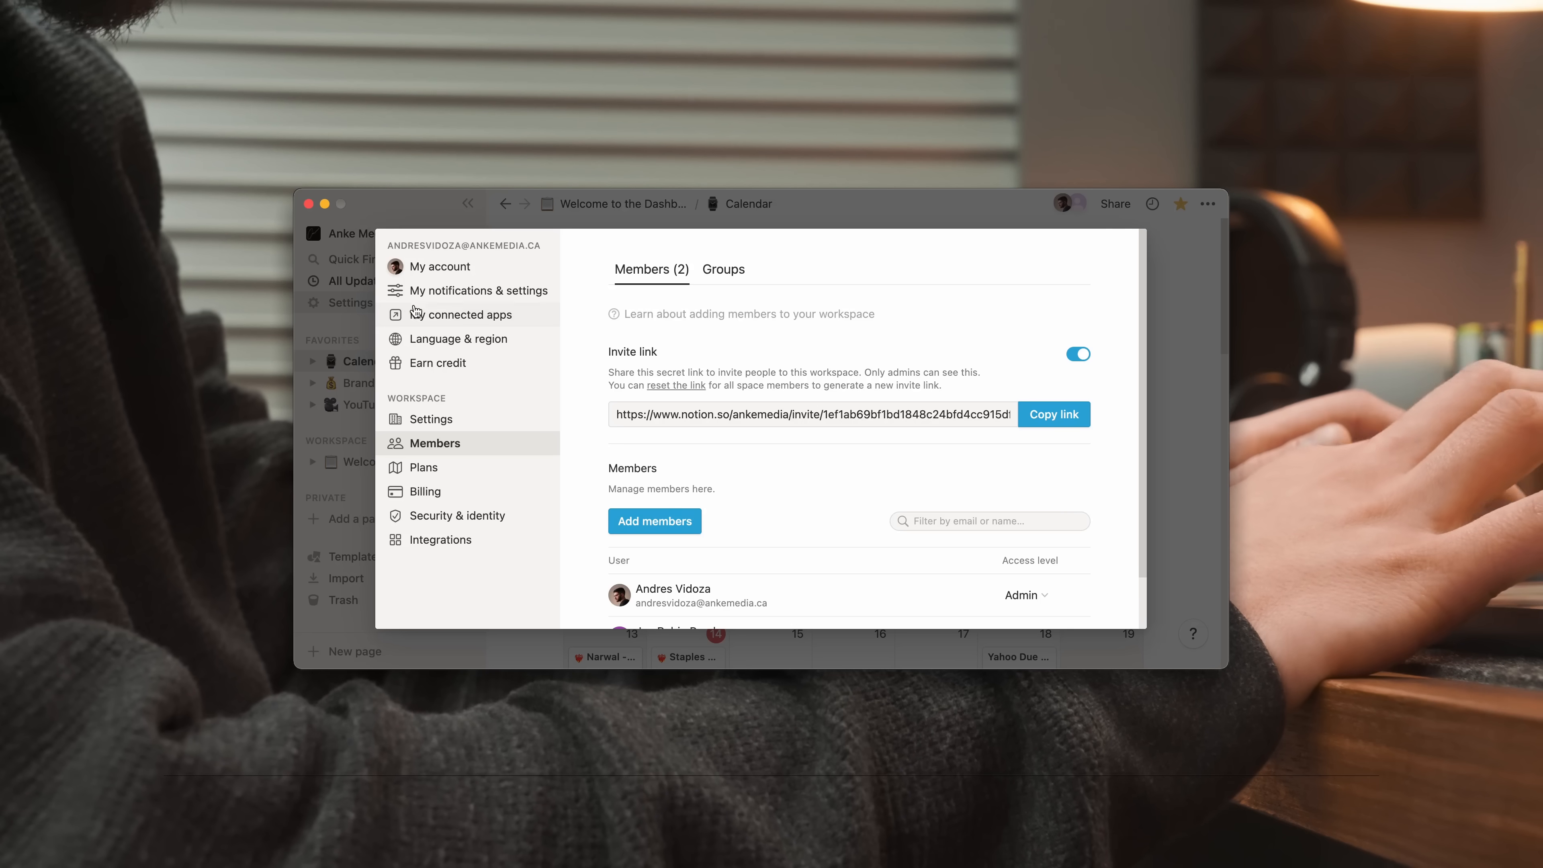
pyautogui.click(482, 290)
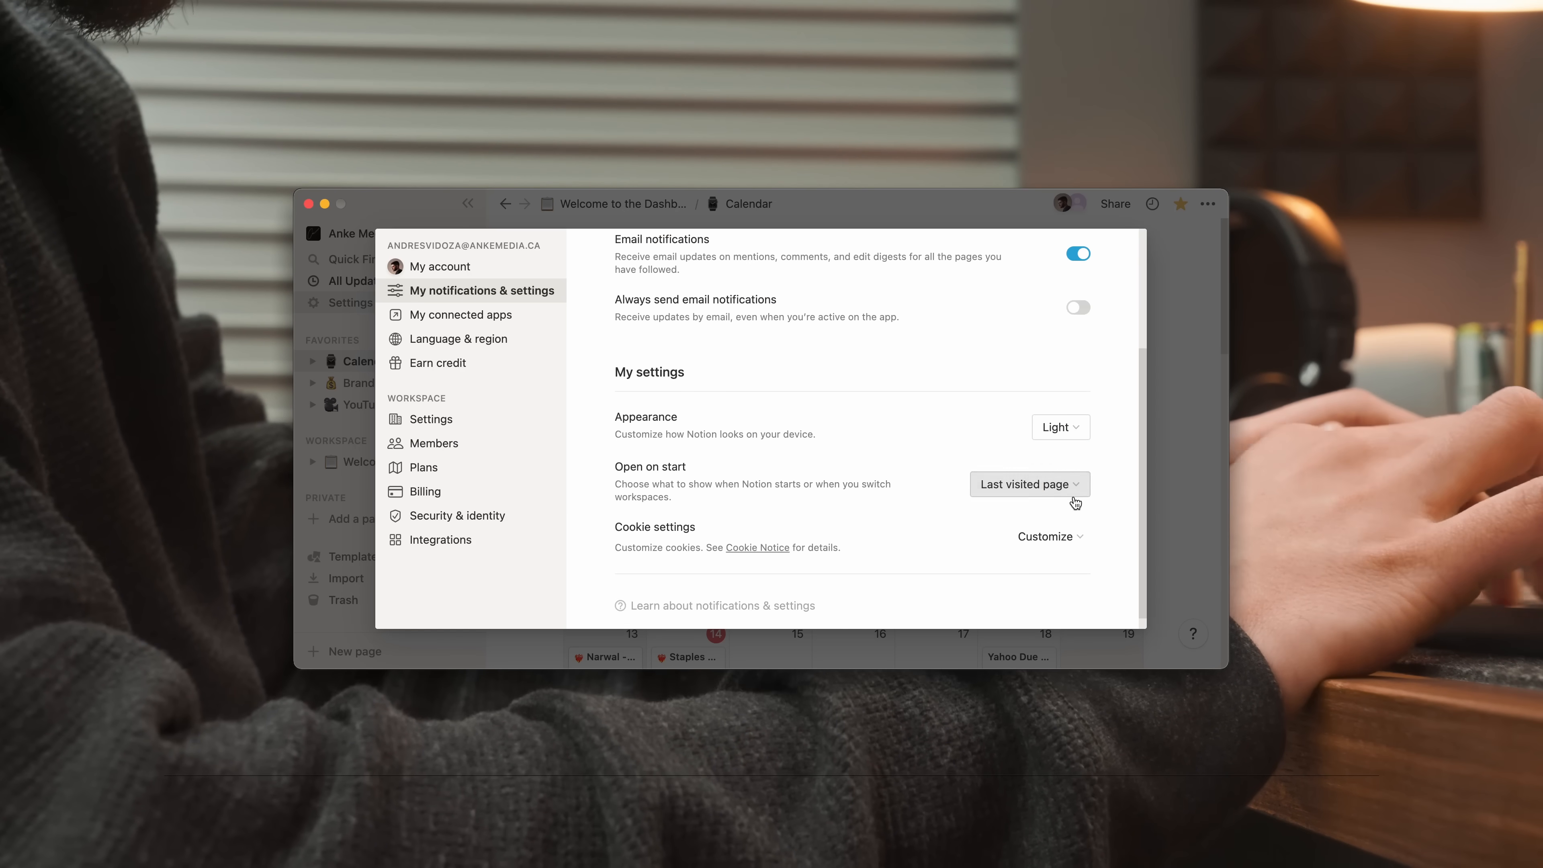
pyautogui.click(1060, 427)
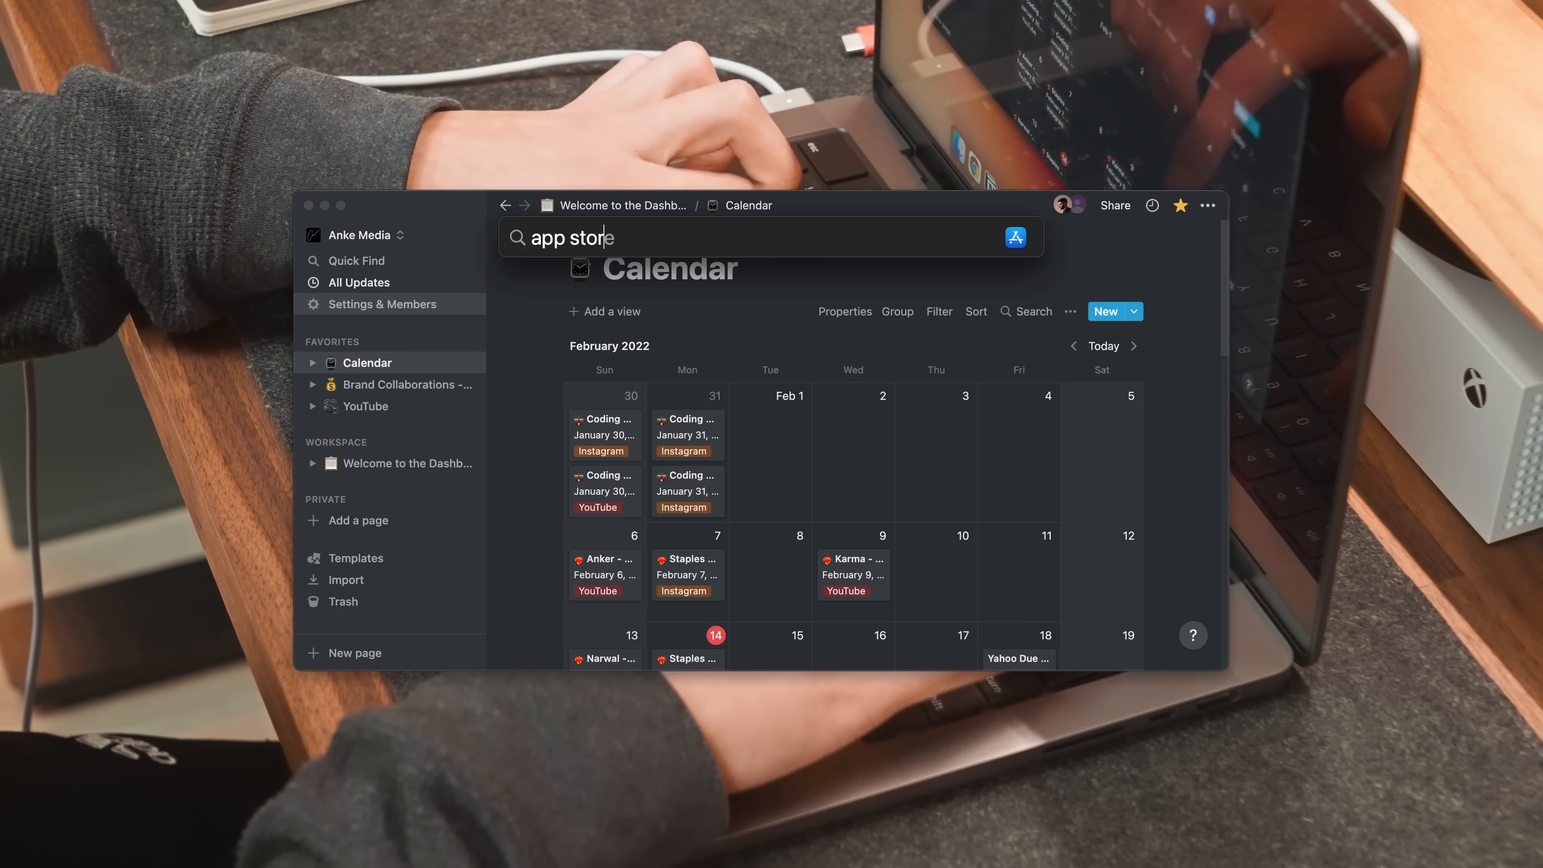
# Search the App Store for 'paste' to list Paste clipboard apps.
pyautogui.click(1016, 237)
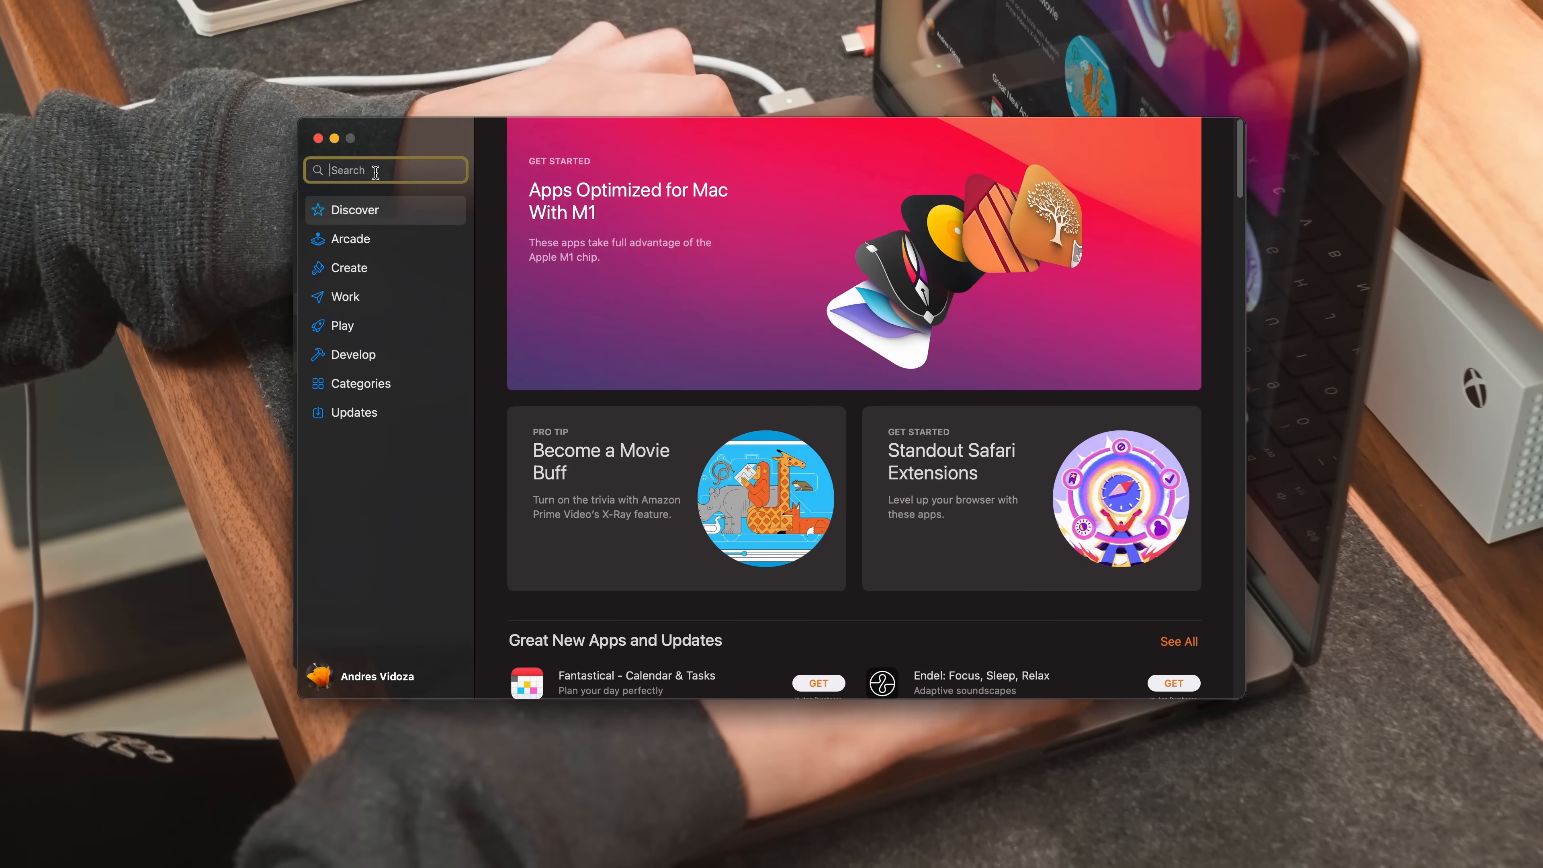
pyautogui.write('paste')
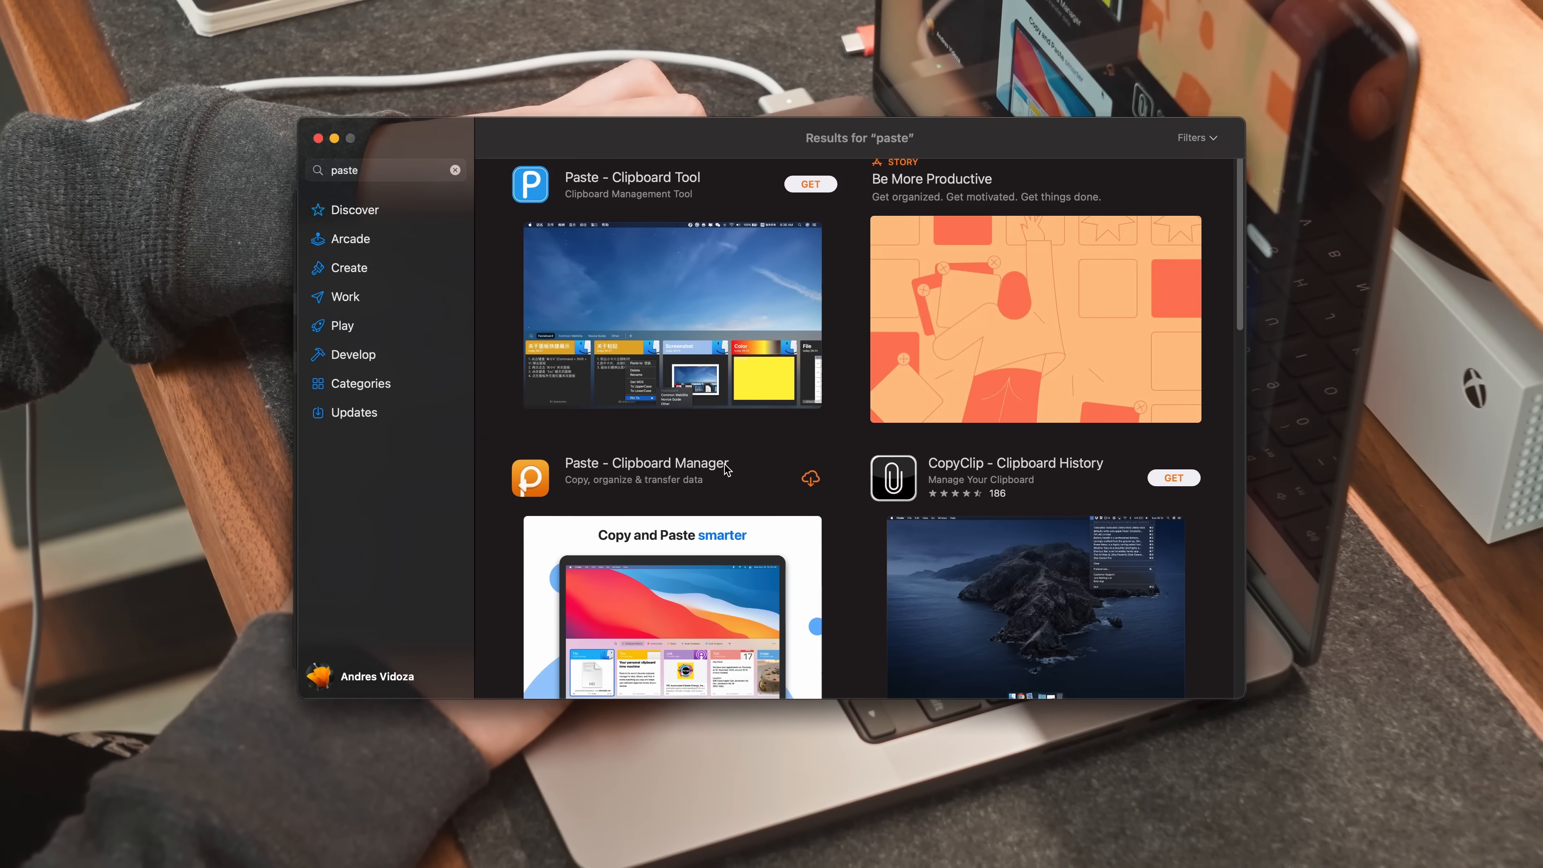